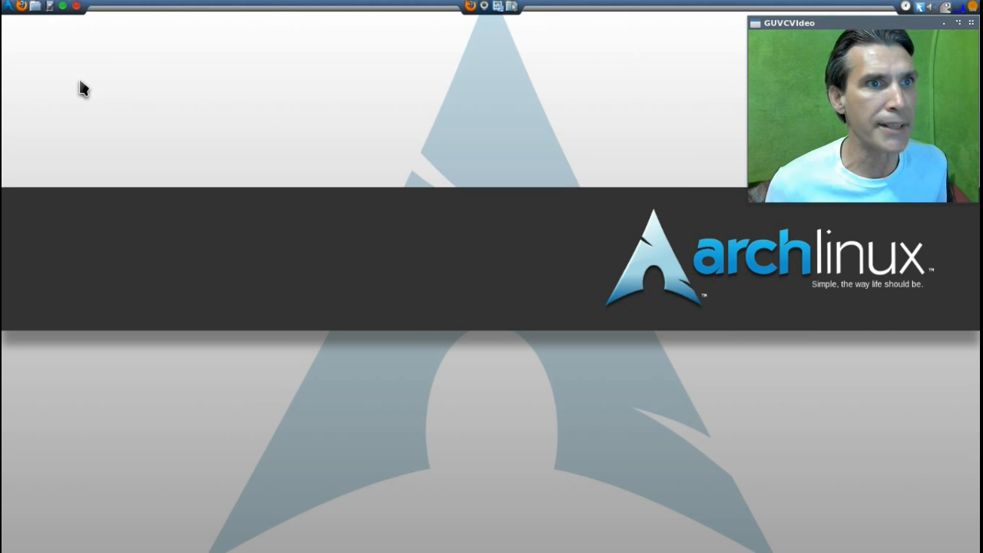
mouse_move(91, 105)
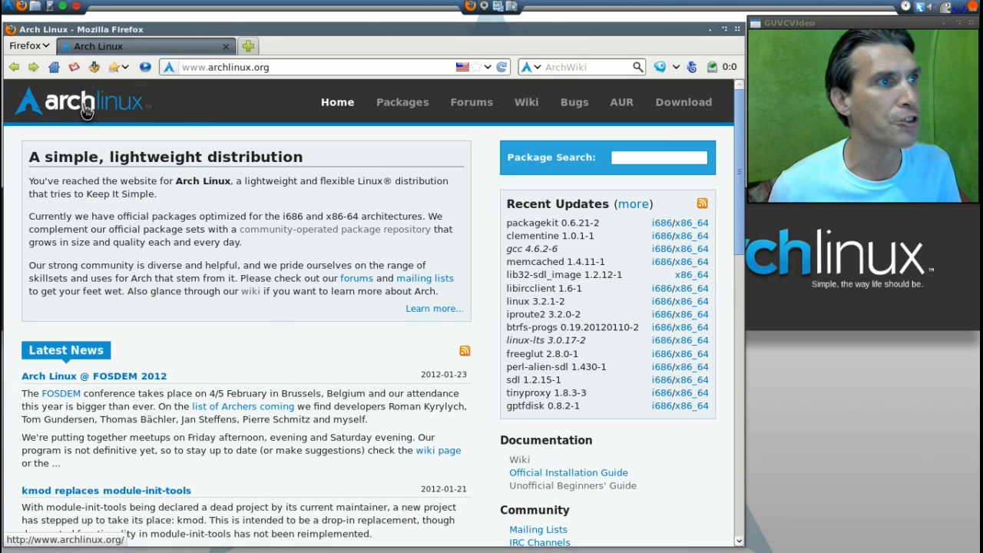
mouse_move(206, 90)
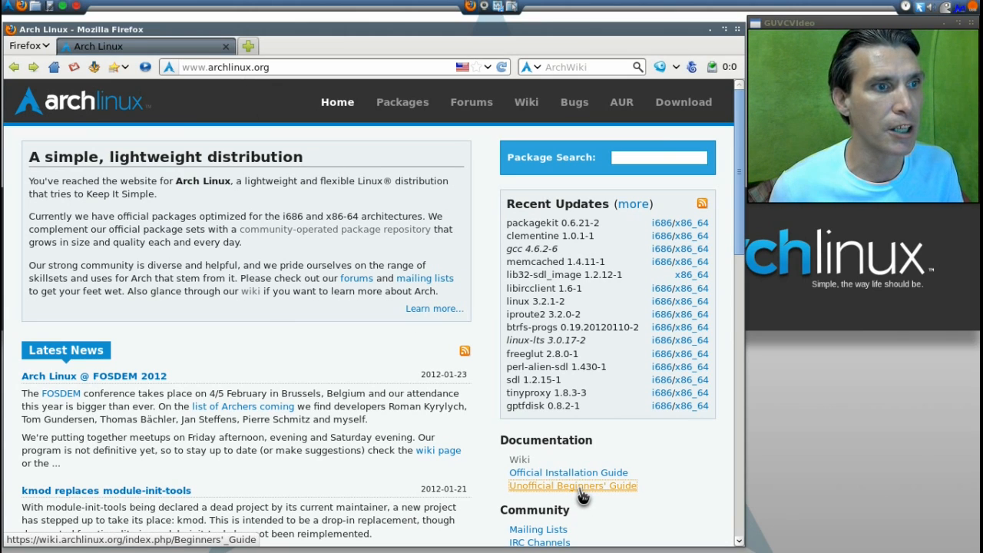
- Load the unofficial Beginners' Guide and scroll its contents to section 4 Post-Installation
click(572, 484)
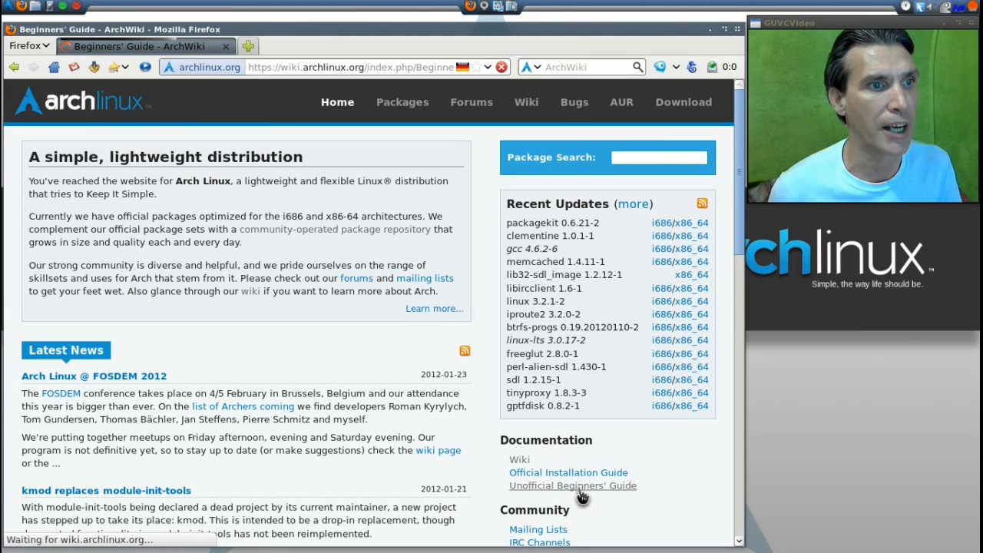
click(573, 485)
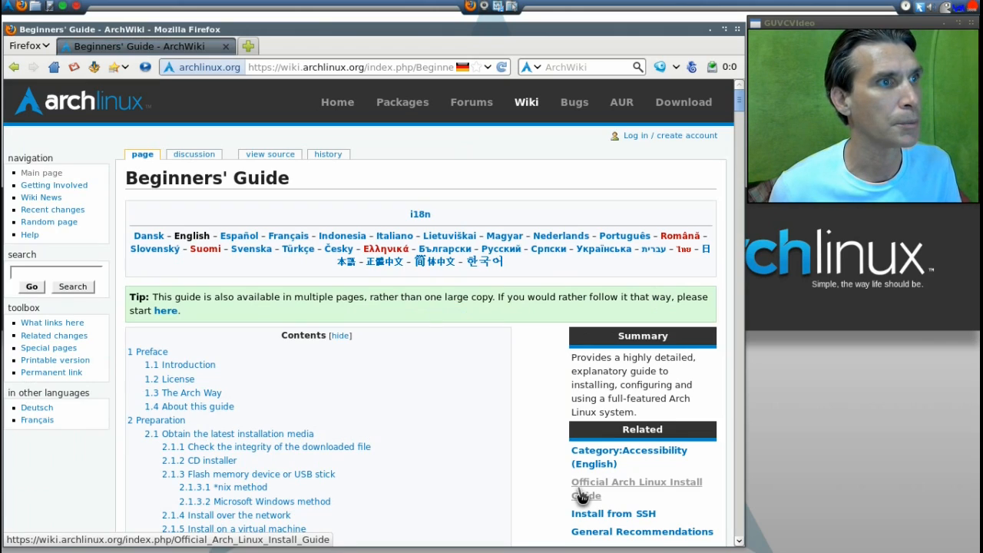
scroll(down, 3)
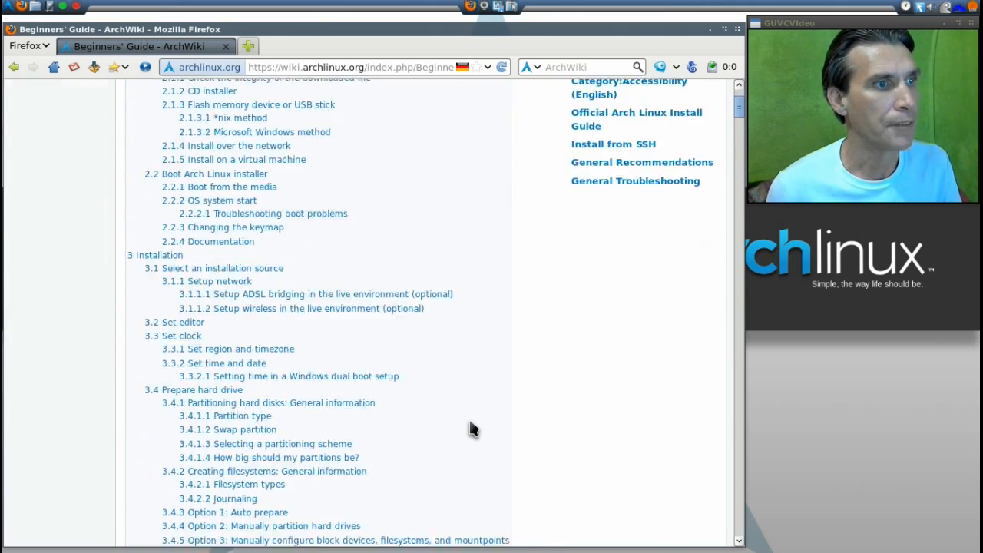
scroll(down, 3)
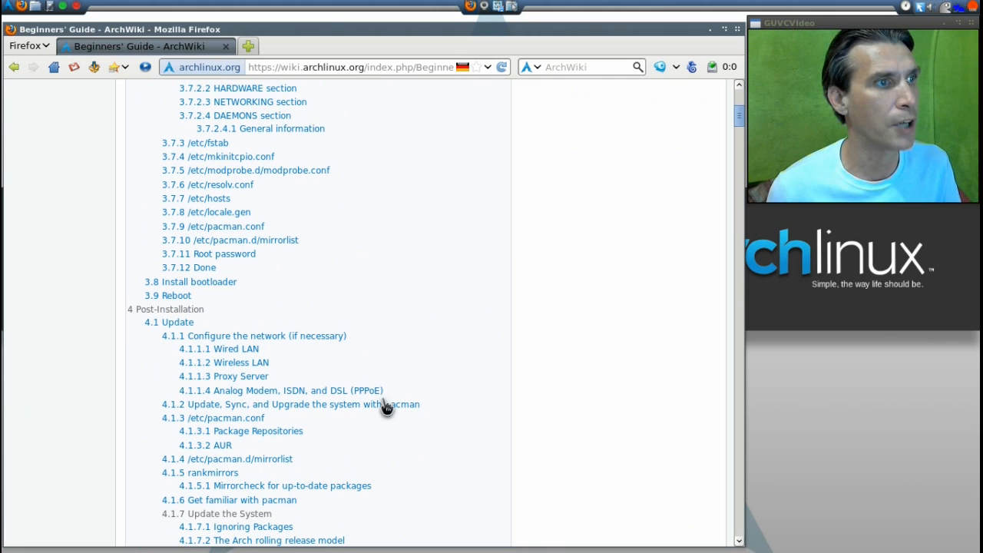
scroll(down, 3)
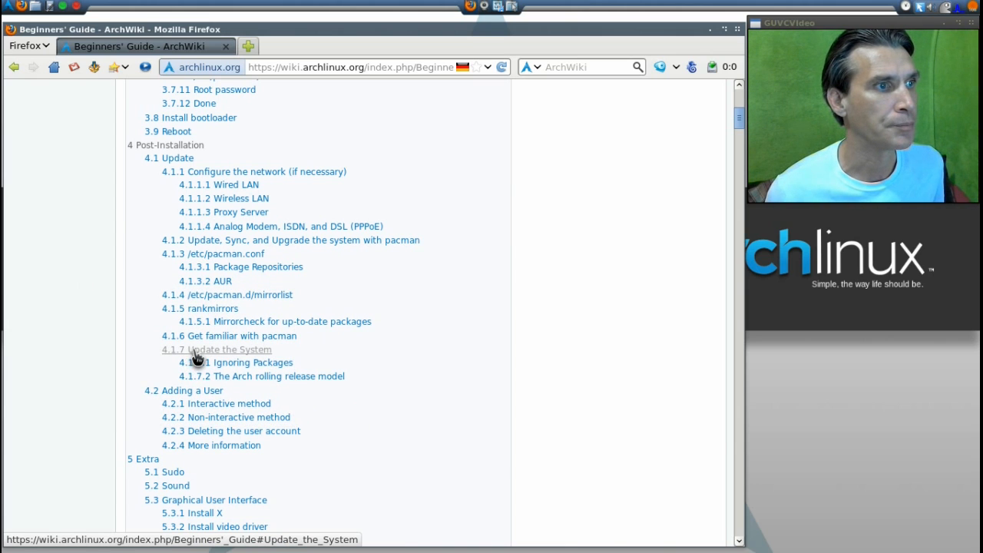
- Jump to section 4.1.7 Update the System with the pacman -Syu instructions
click(216, 350)
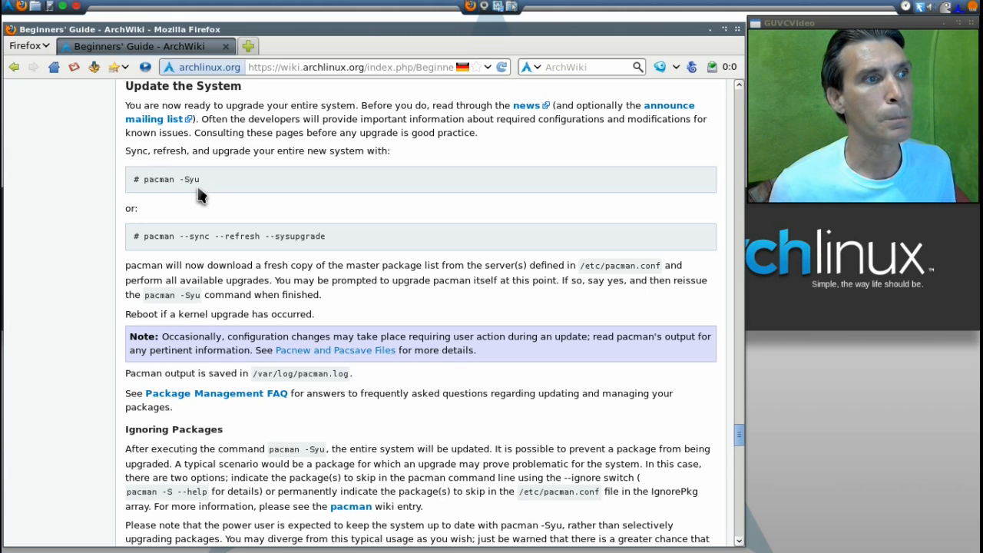
mouse_move(146, 238)
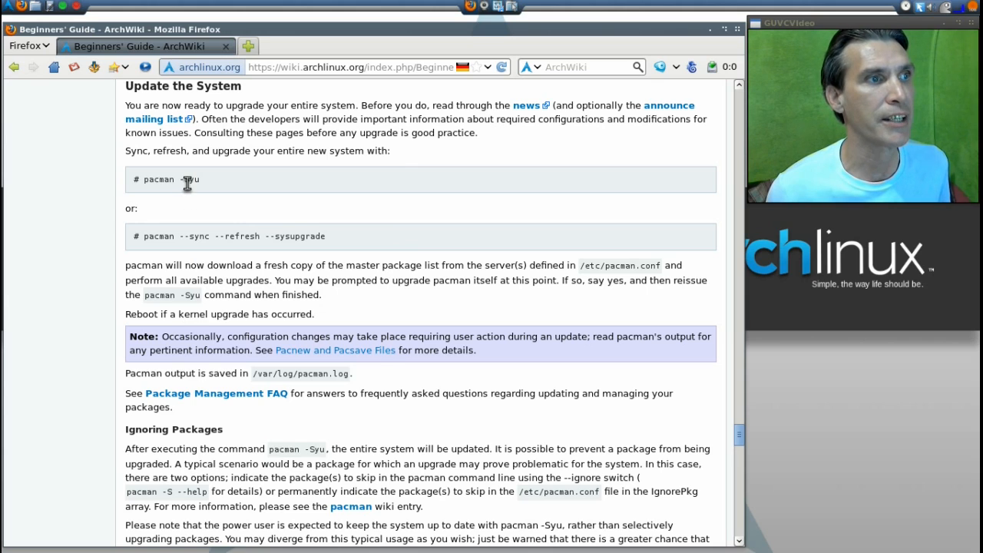
mouse_move(196, 193)
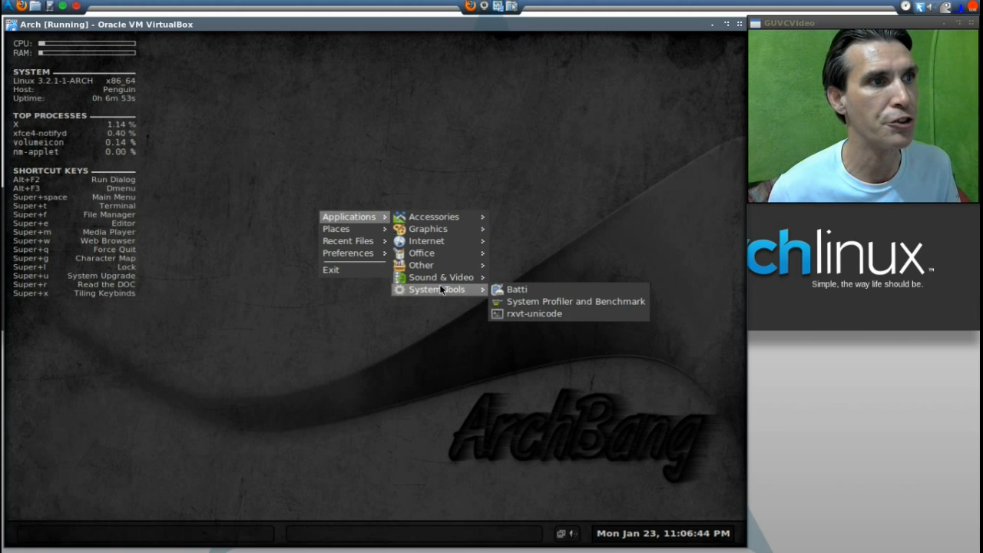
mouse_move(534, 314)
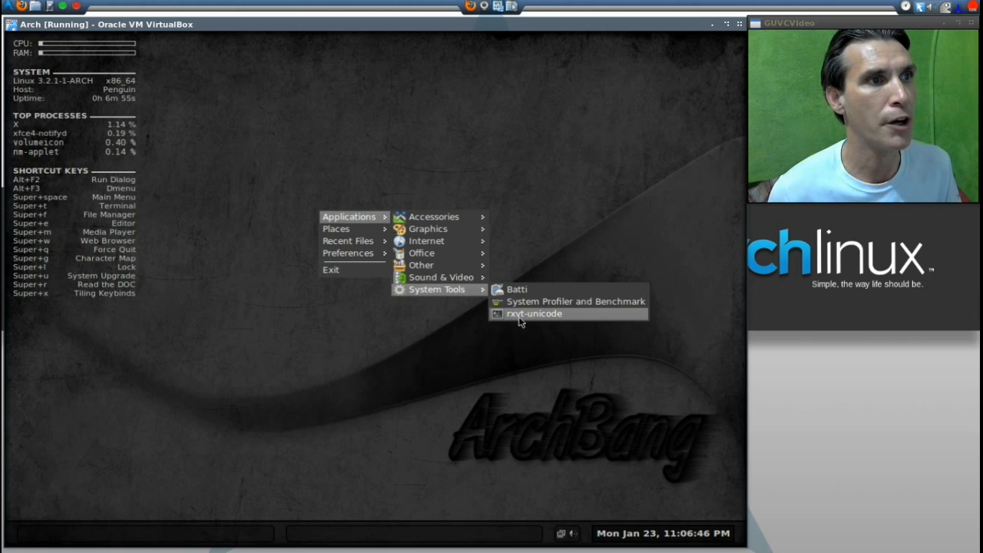
- Launch rxvt-unicode from the guest desktop's Applications > System Tools menu
click(533, 314)
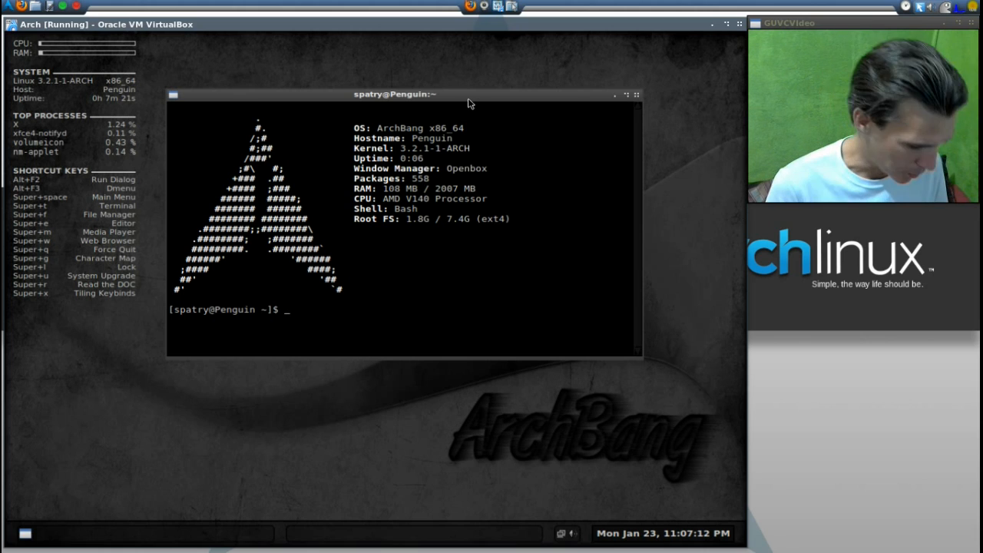
- Switch to a root shell with sudo su
text(sudo)
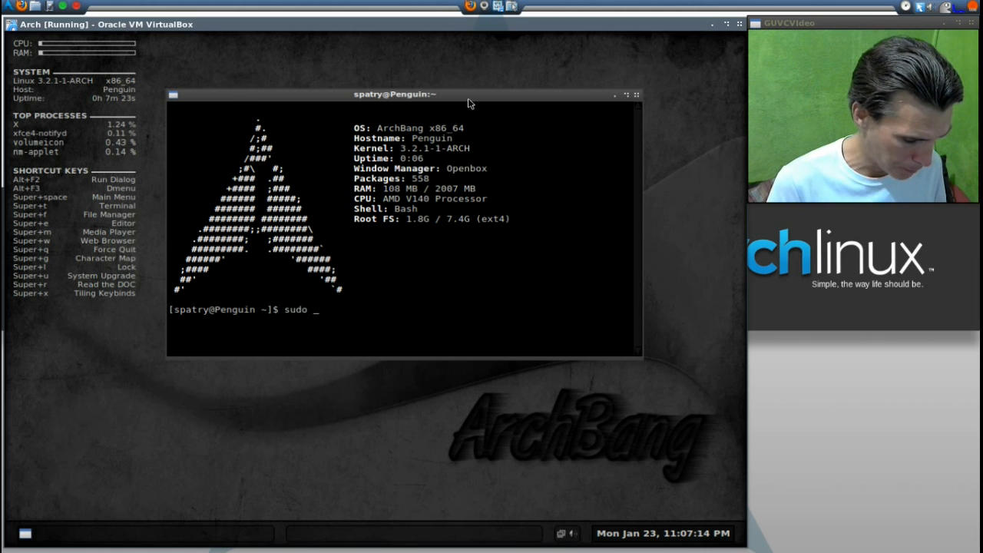
text(su)
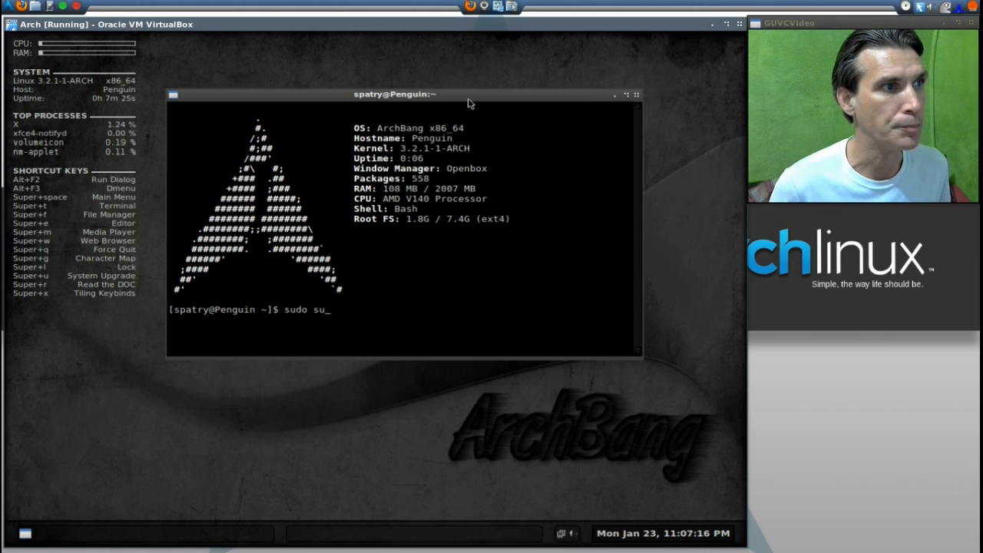
key(Return)
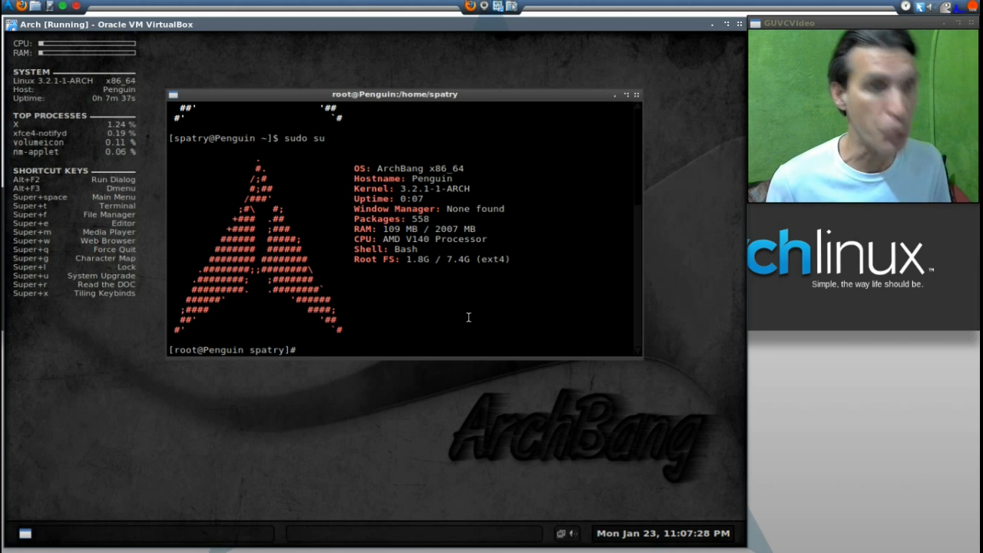
- Run pacman -Syu to sync package databases and upgrade the system
text(pacman -)
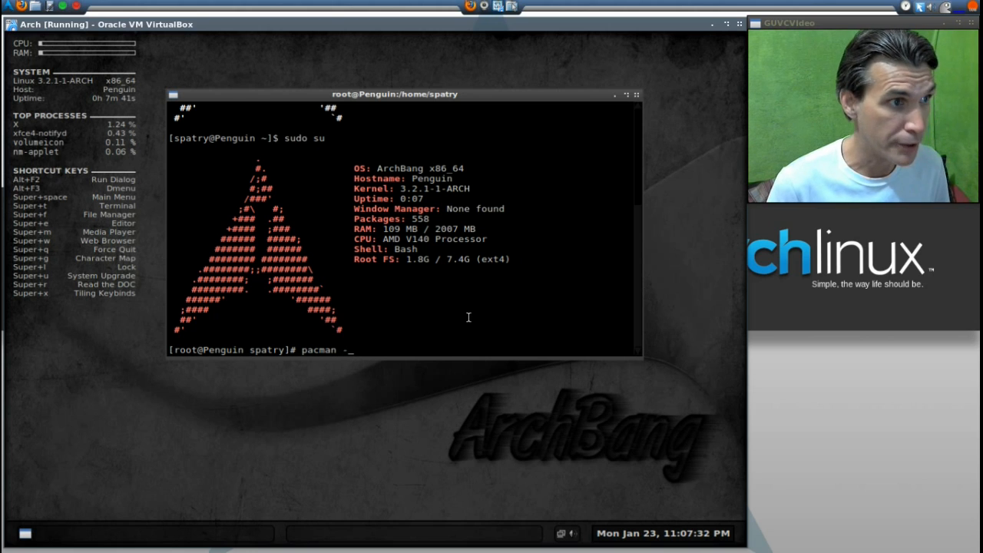
text(S)
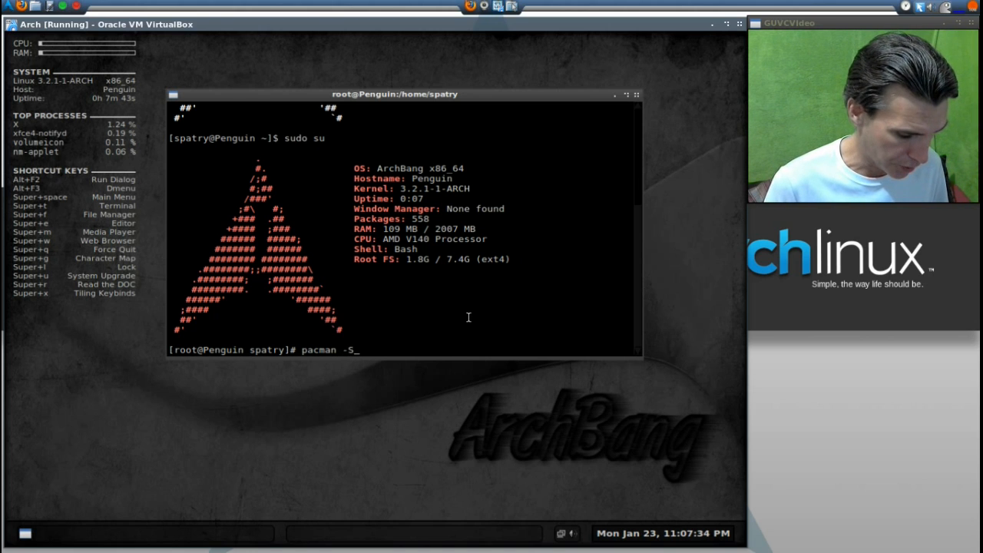
text(yu)
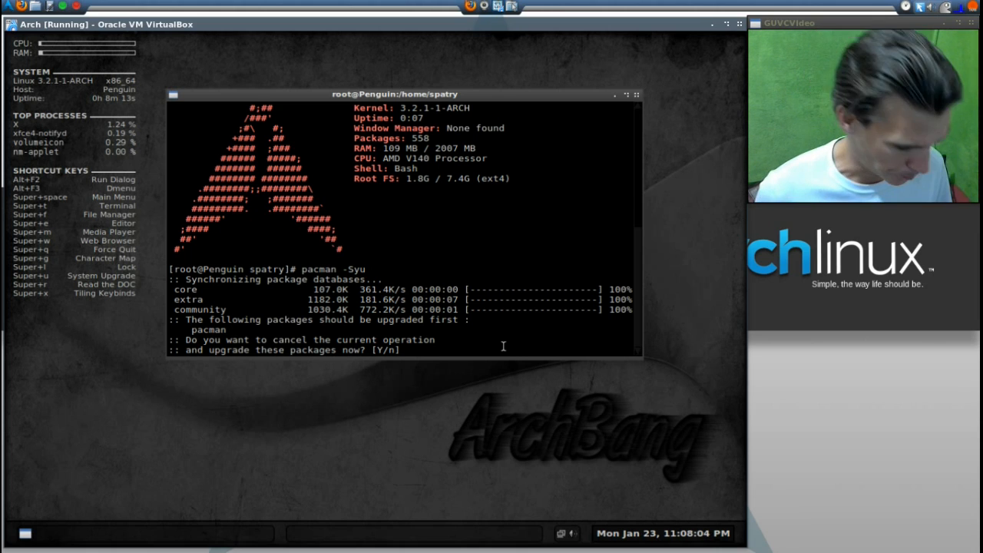
- Confirm upgrading pacman first, then proceed installing the 11 packages
text(y)
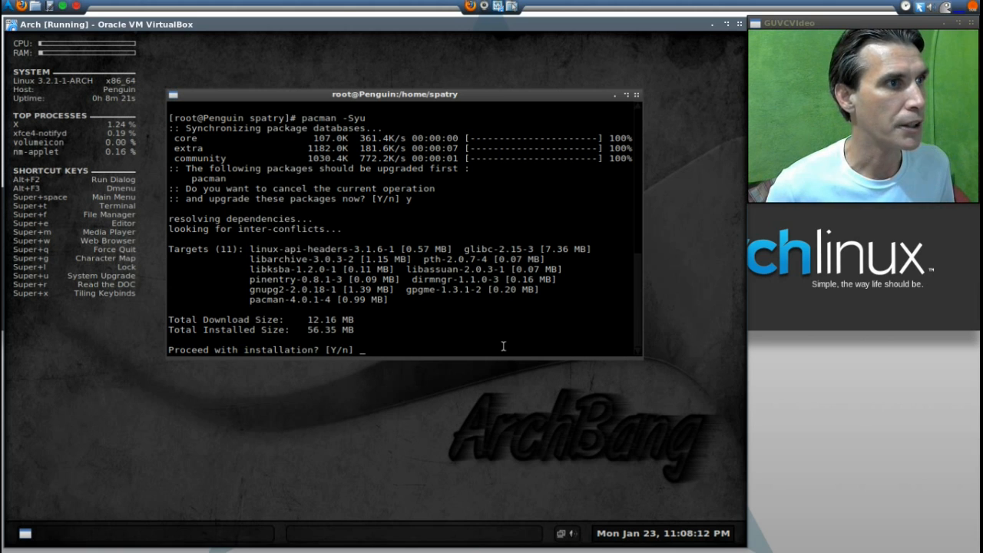
text(y)
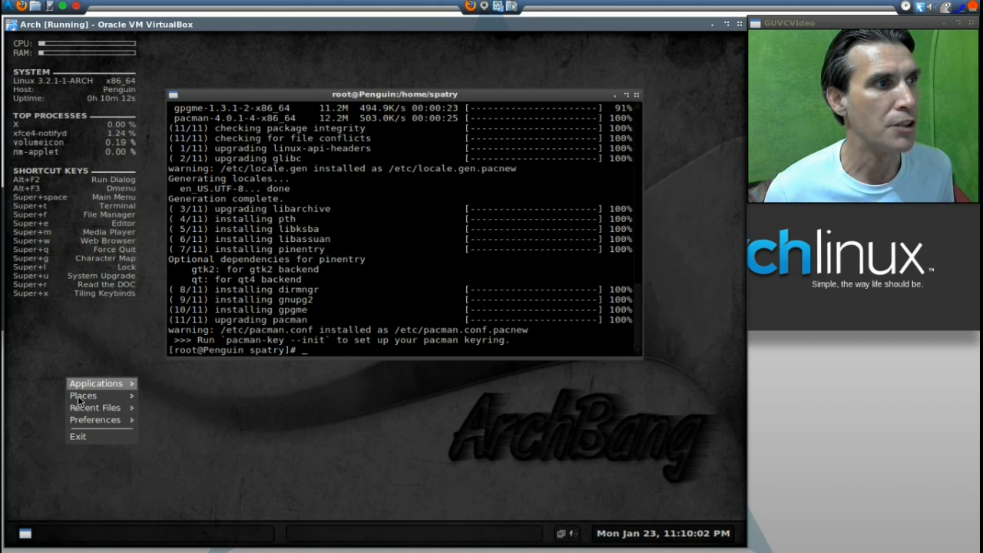
mouse_move(83, 395)
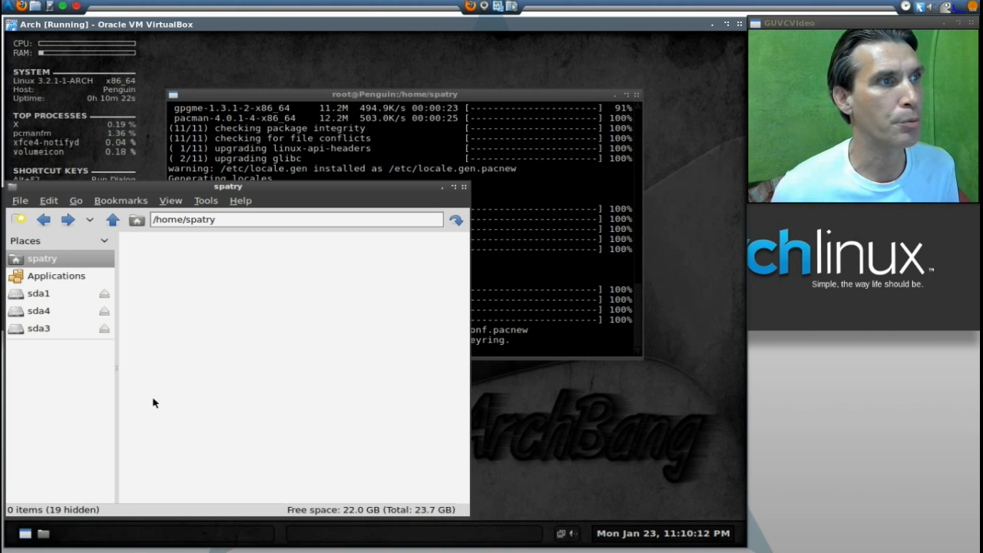
mouse_move(190, 298)
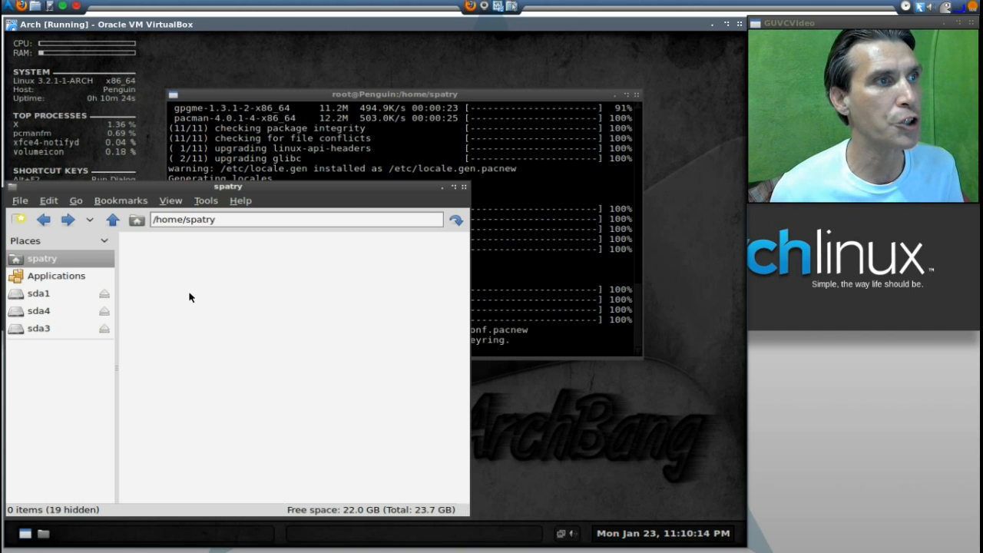
- Reopen the home folder in a root window via Tools > Open Current Folder as Root
click(206, 200)
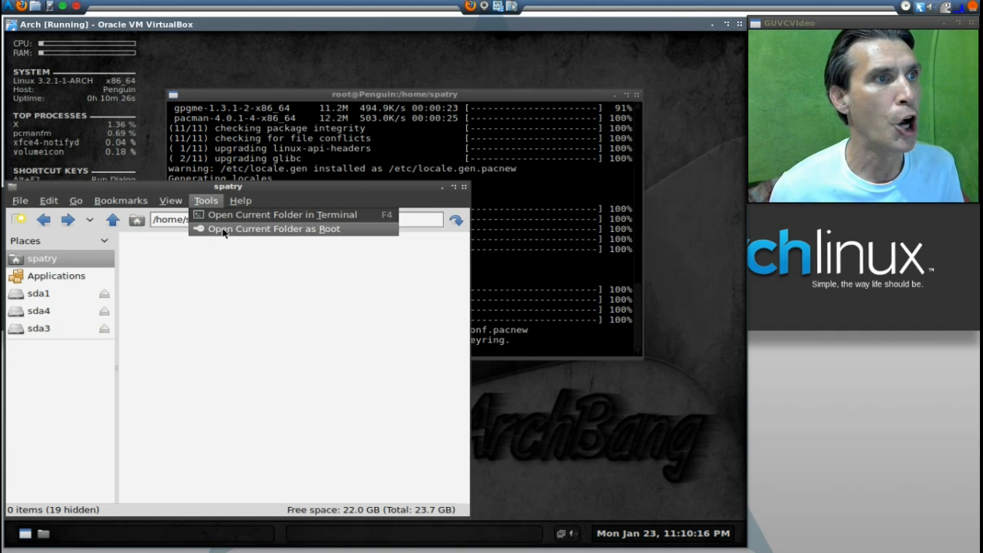
click(271, 228)
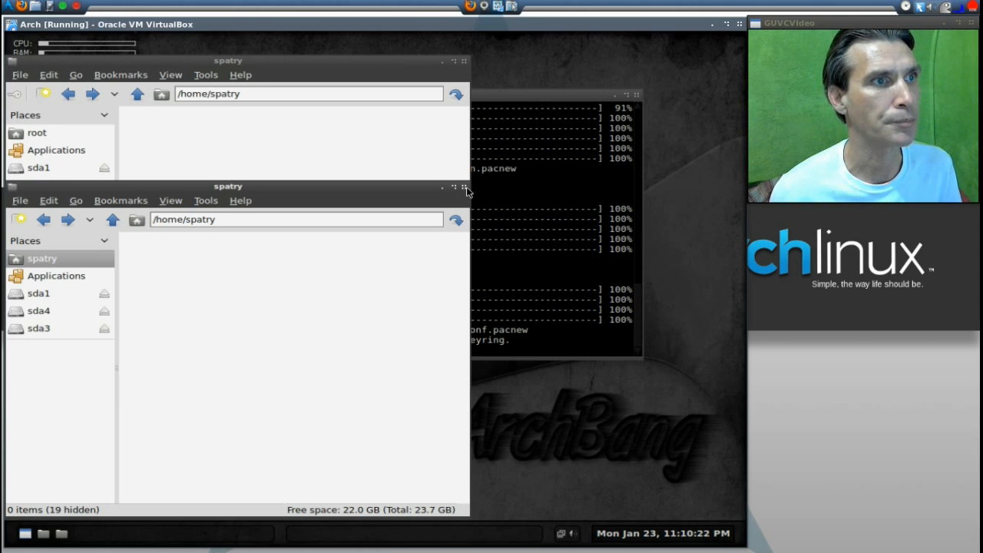
- Close the non-root window and browse /etc on sda3 to pacman.conf and pacman.conf.pacnew
click(464, 186)
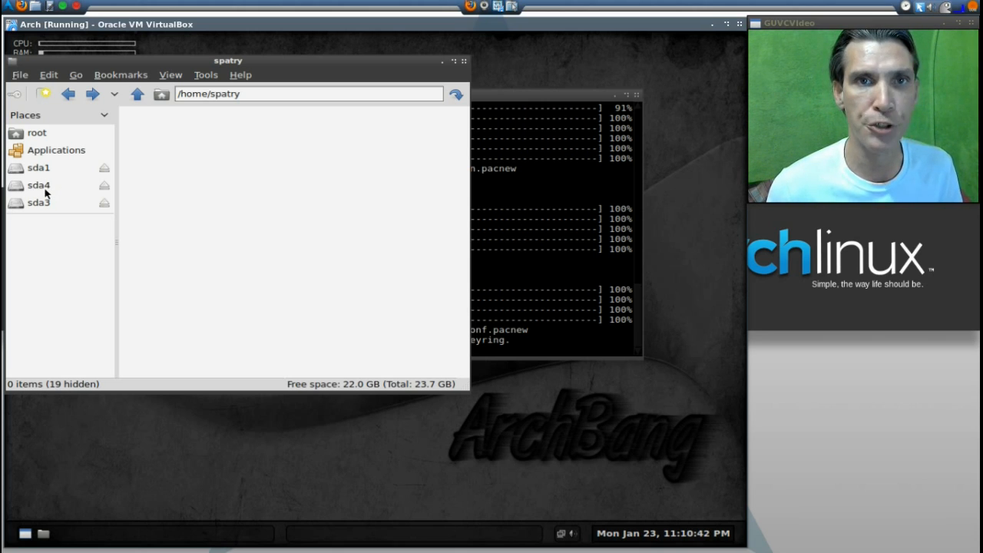
mouse_move(48, 211)
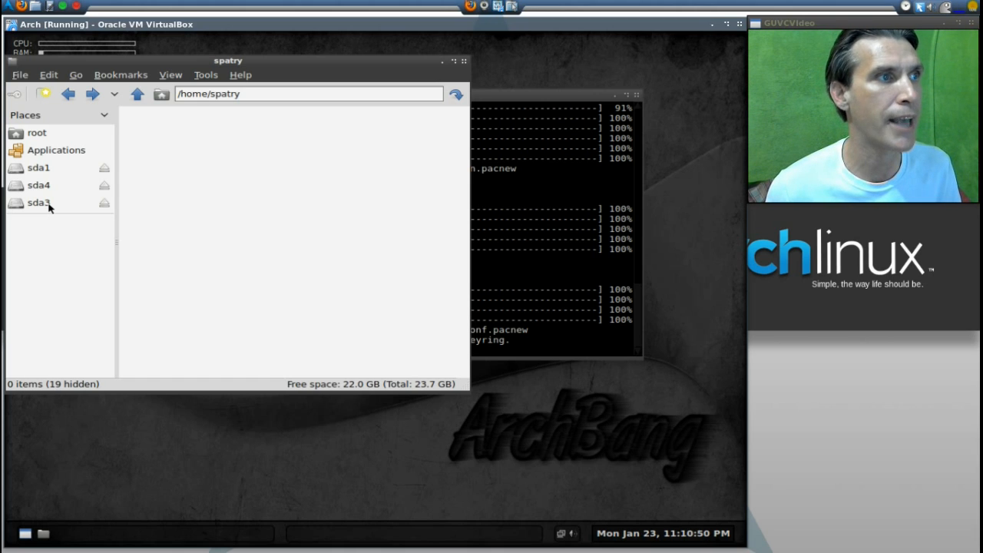
click(39, 202)
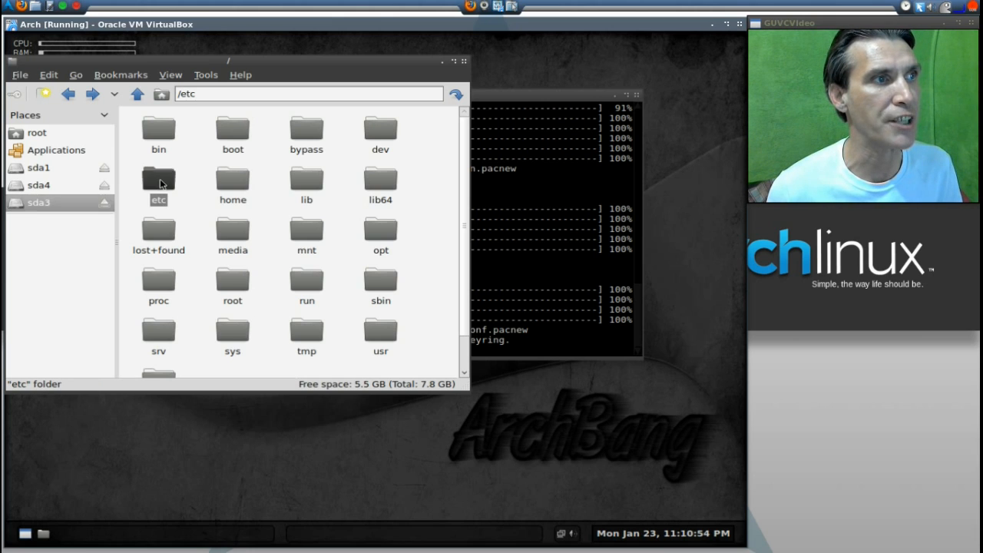
double_click(158, 181)
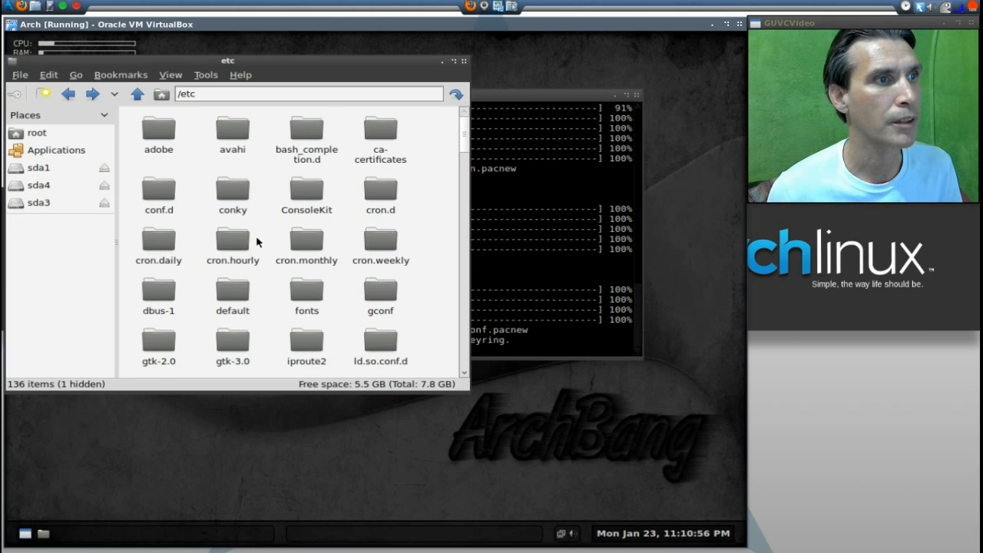
scroll(down, 3)
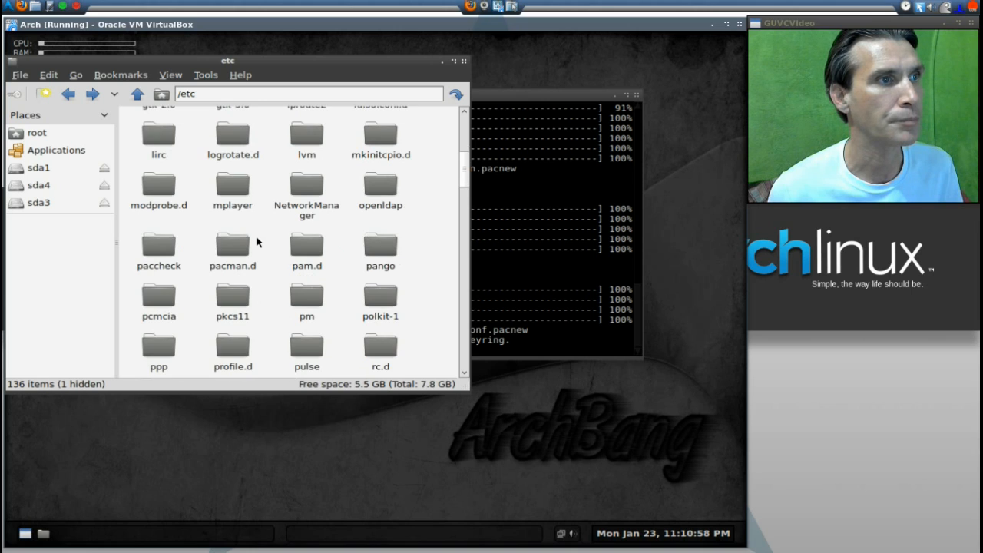
mouse_move(233, 251)
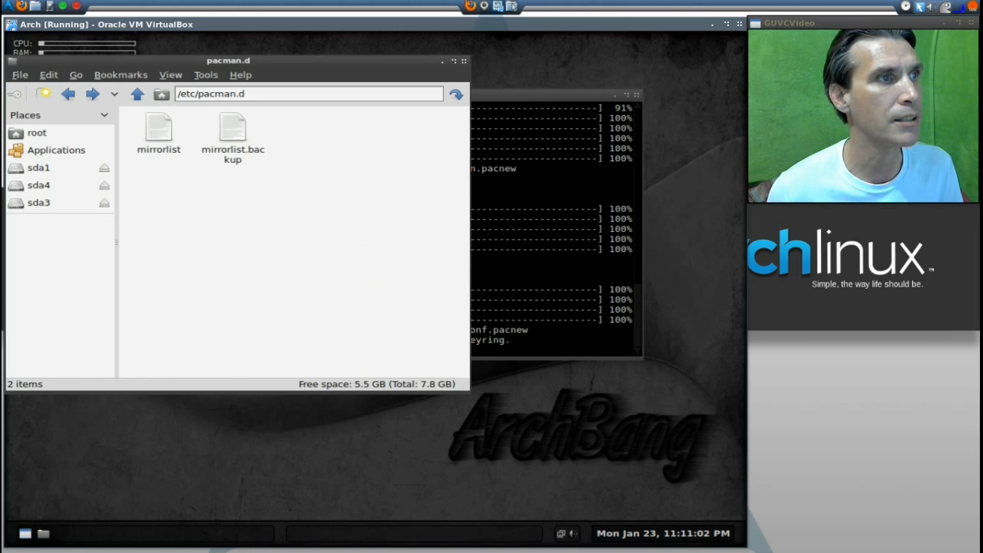
click(137, 94)
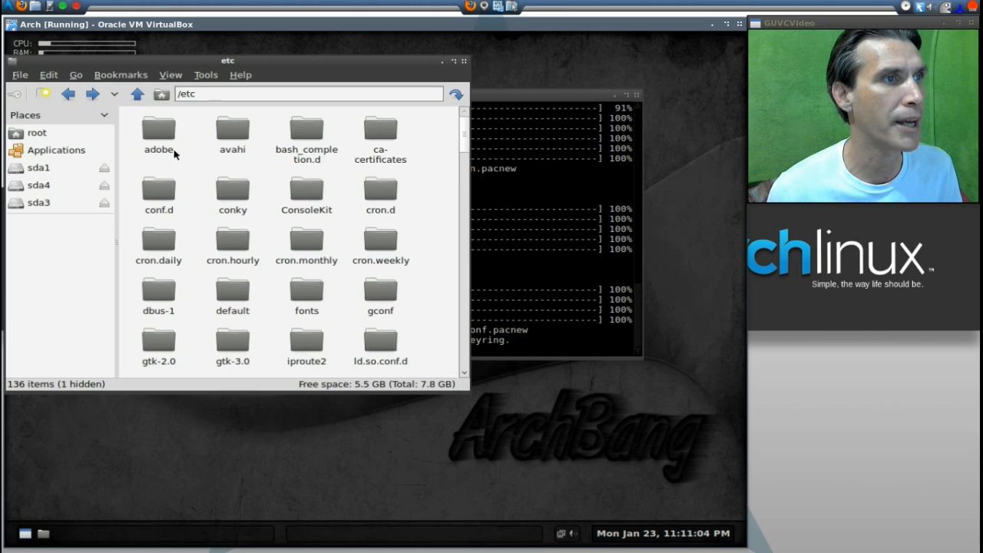
scroll(down, 3)
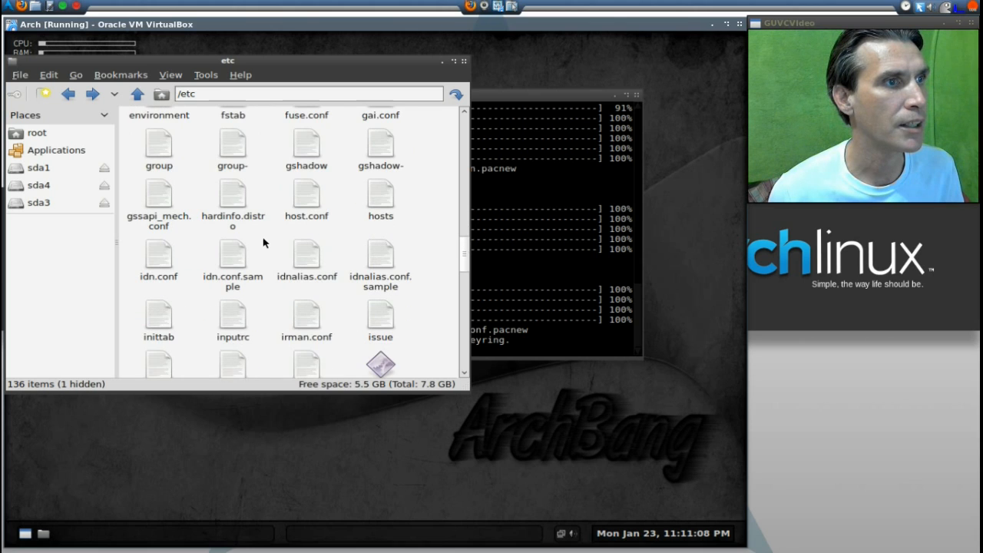
scroll(down, 3)
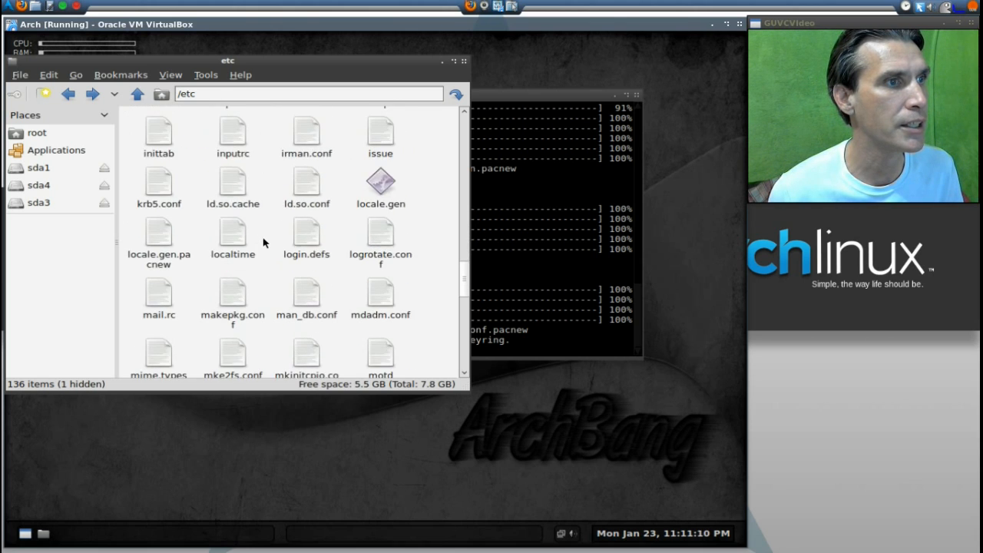
scroll(down, 3)
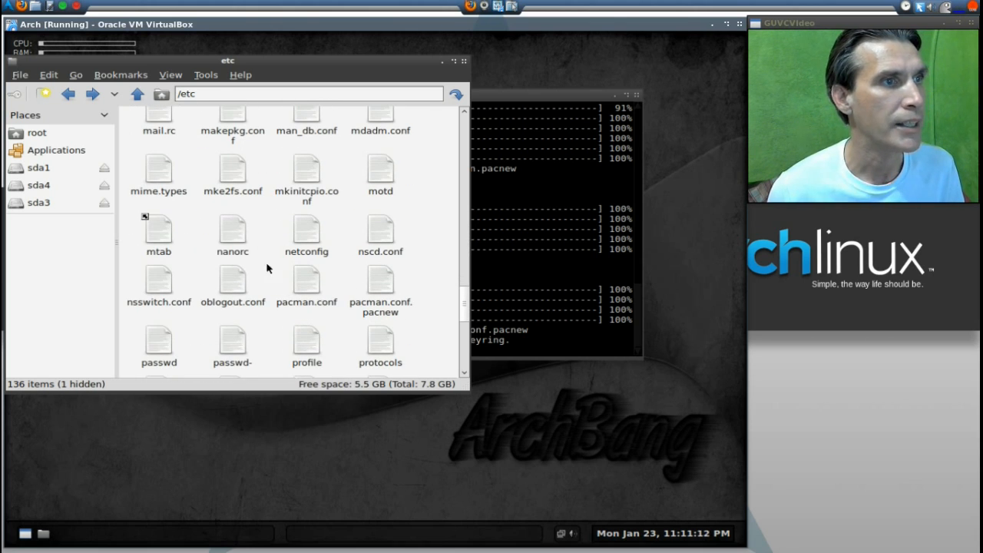
mouse_move(300, 287)
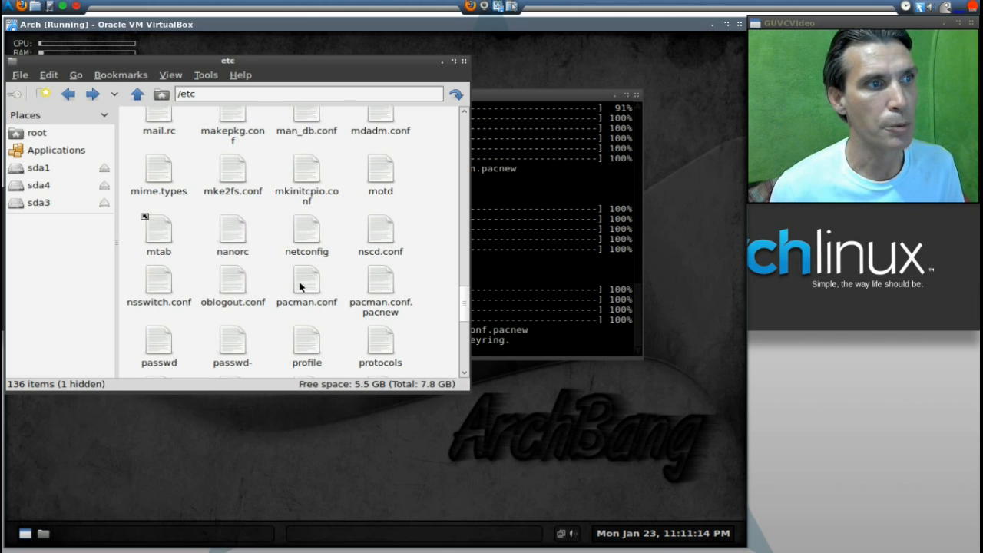
mouse_move(306, 287)
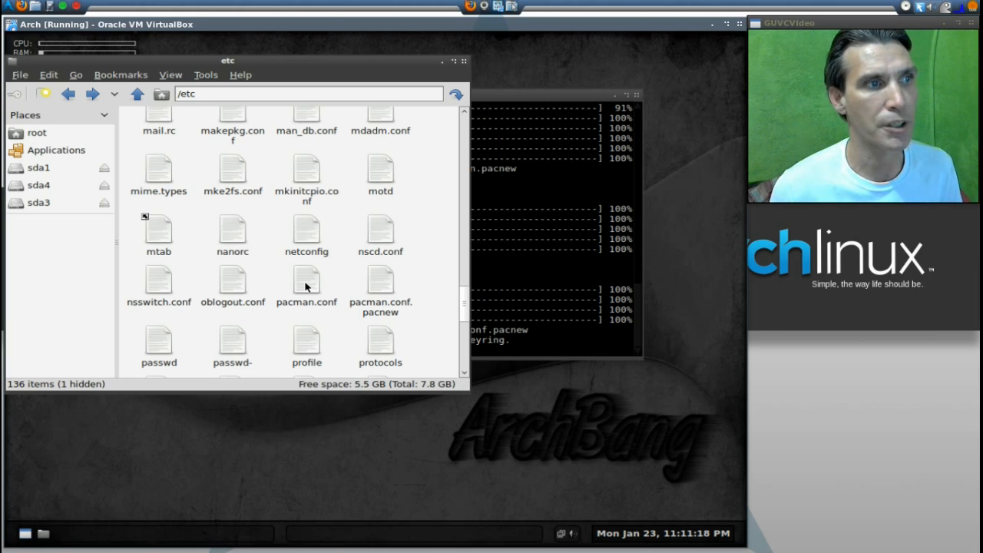
- Rename pacman.conf in /etc to pacman.conf.backup
right_click(306, 288)
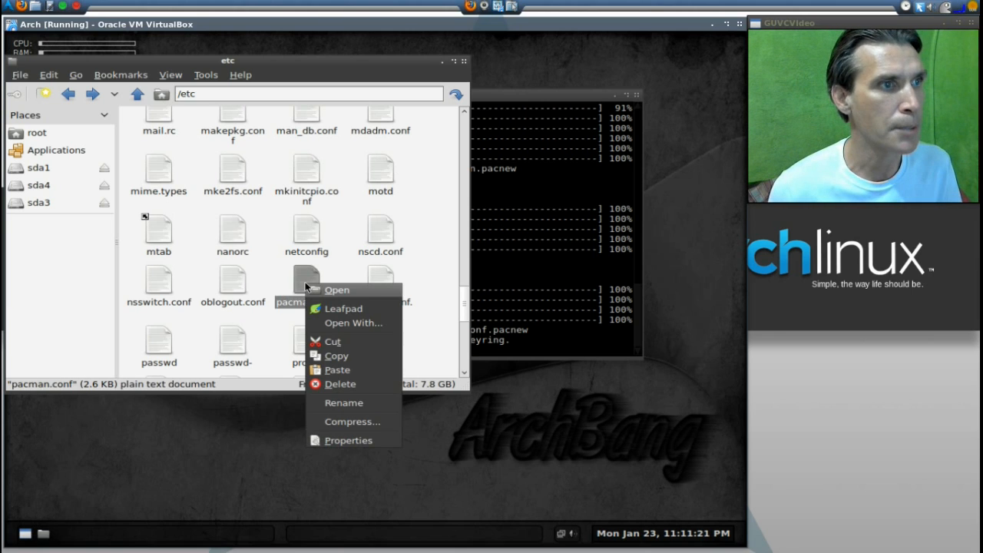
mouse_move(340, 384)
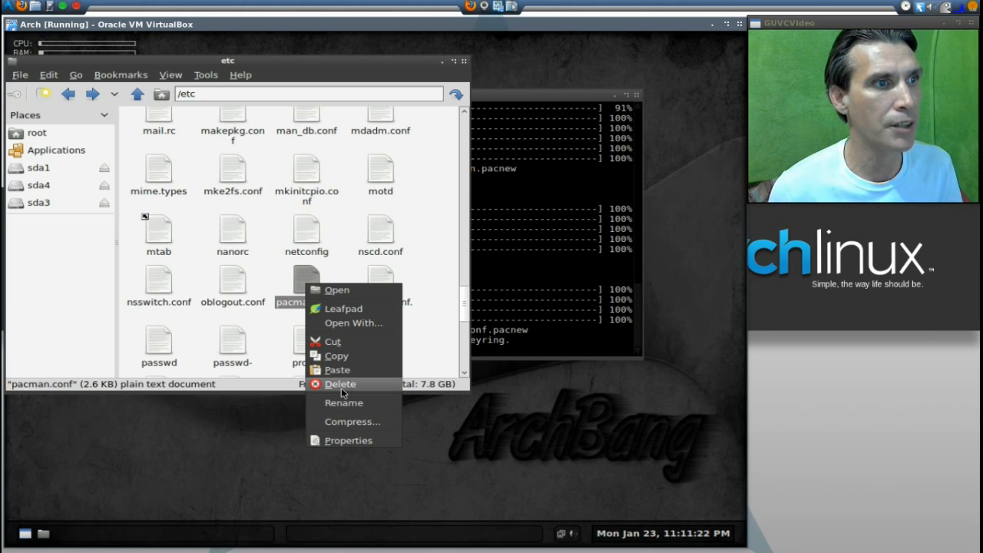
click(344, 402)
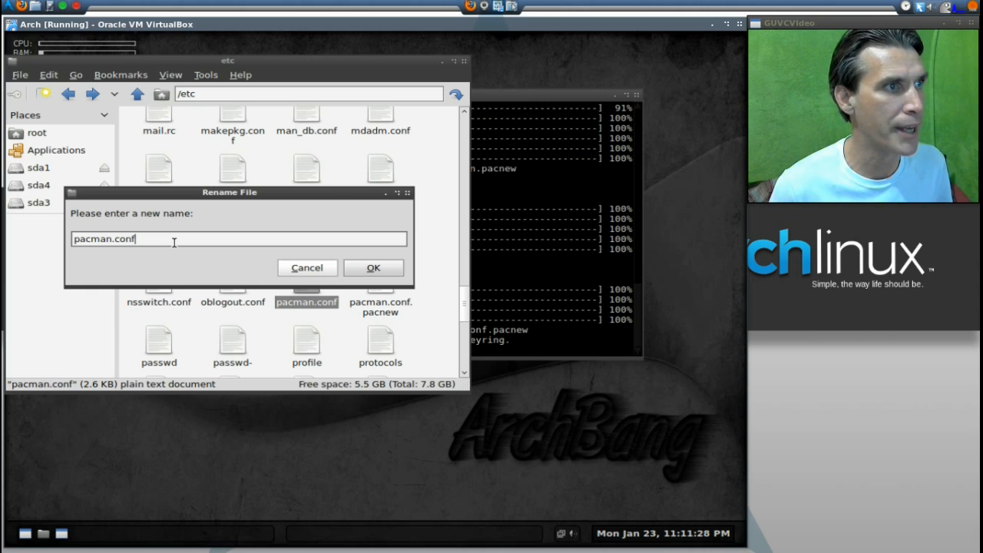
text(.)
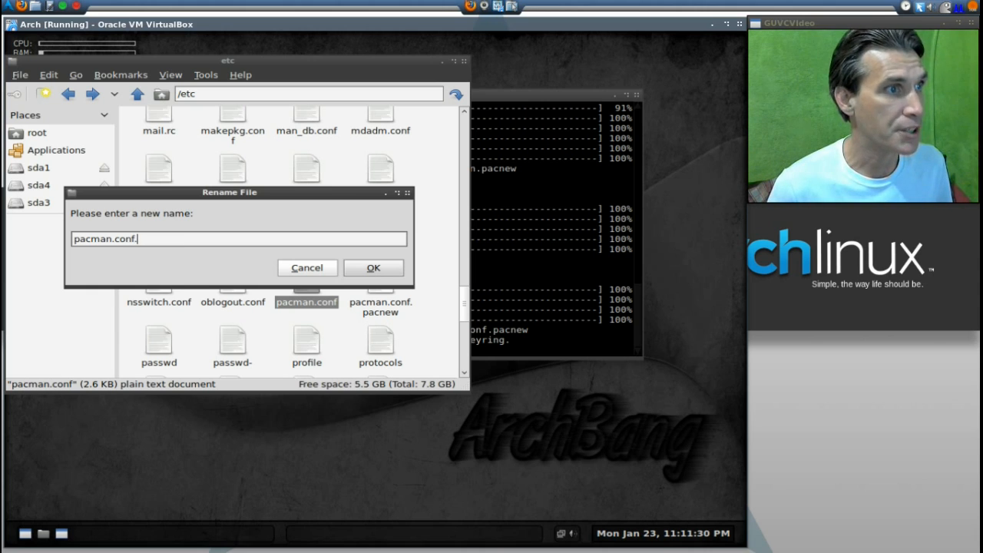
text(back)
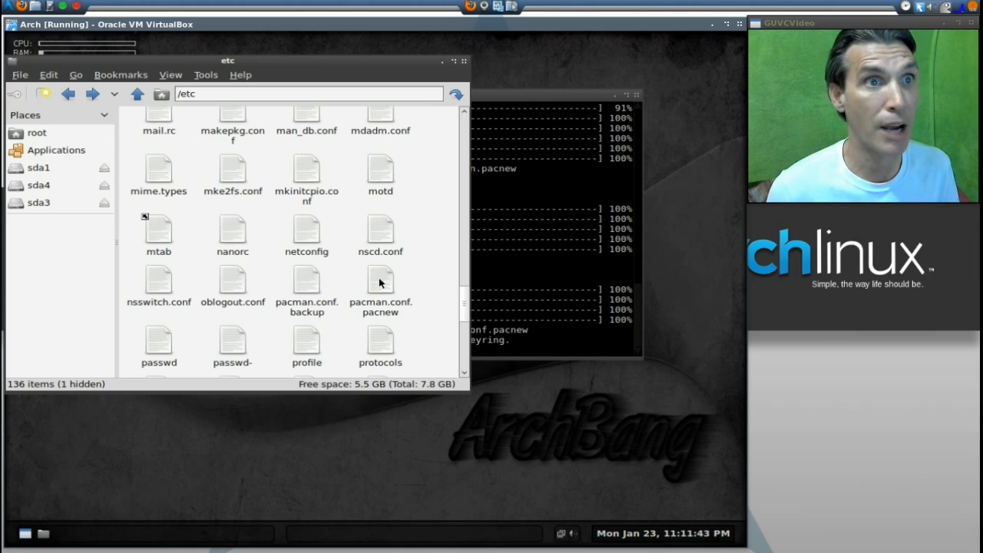
- Remove the .pacnew extension so the file becomes pacman.conf
right_click(379, 283)
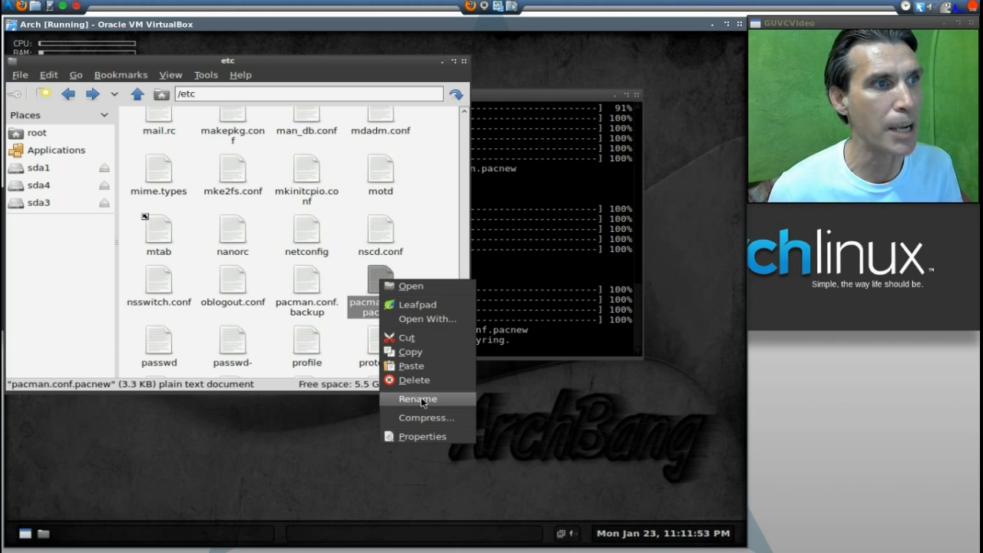
click(417, 398)
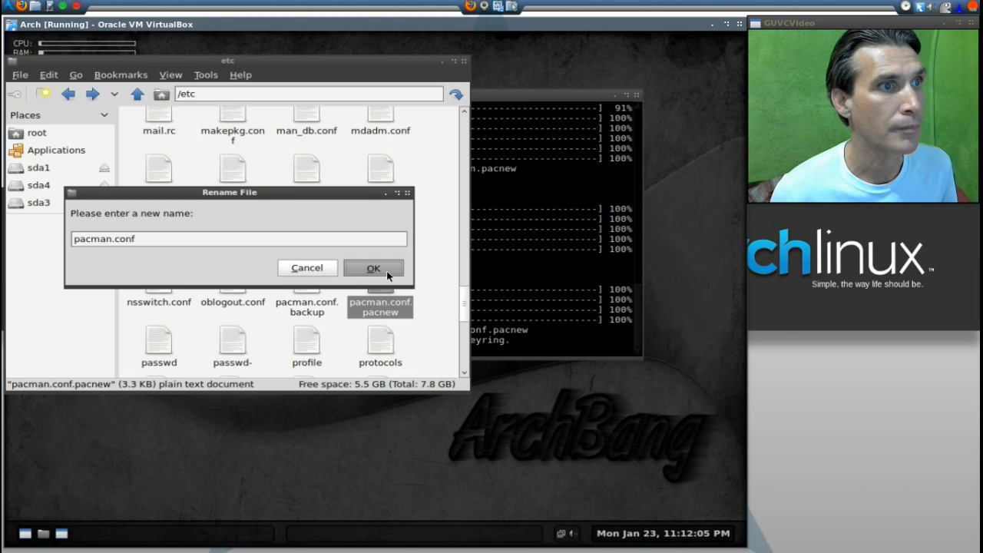
click(373, 267)
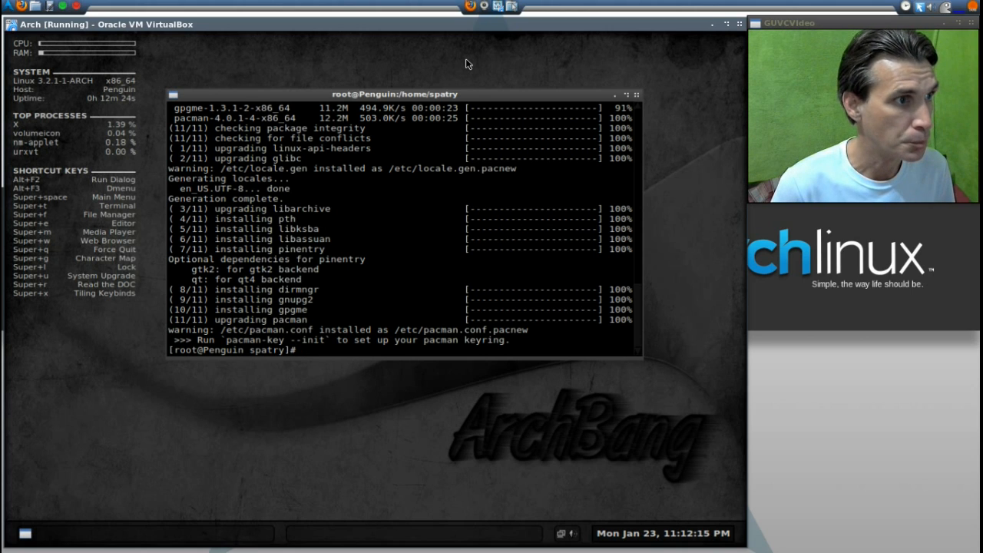
- Return to the home directory with cd
text(c)
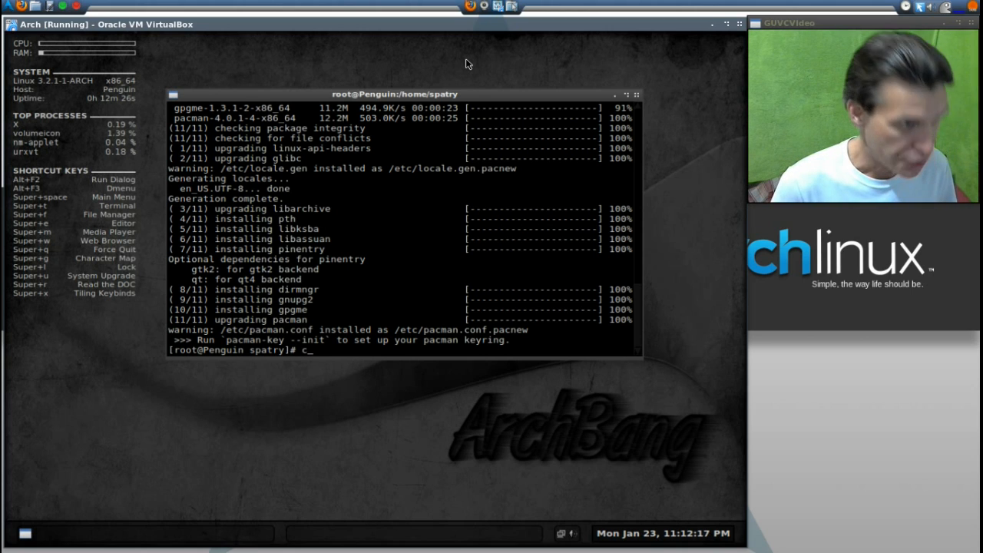
text(d)
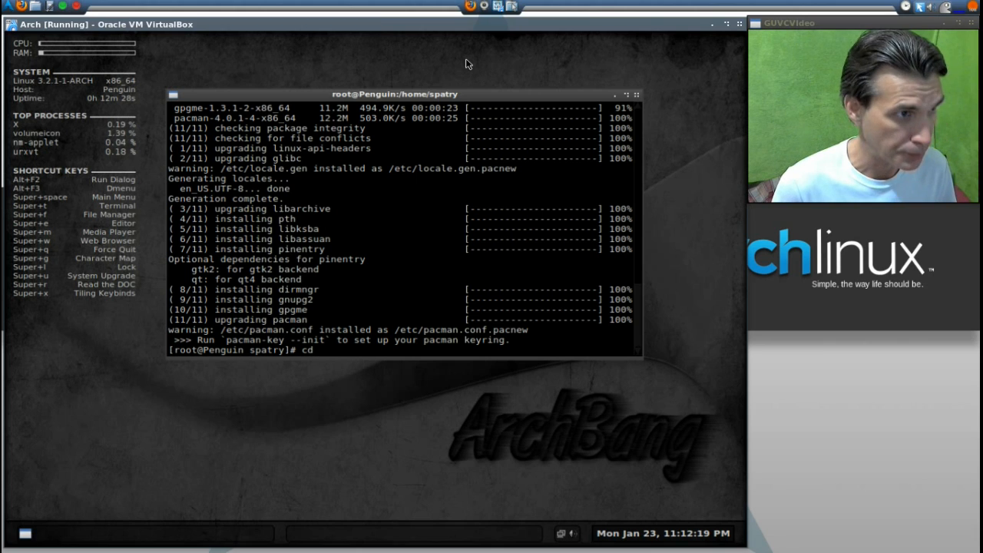
key(Return)
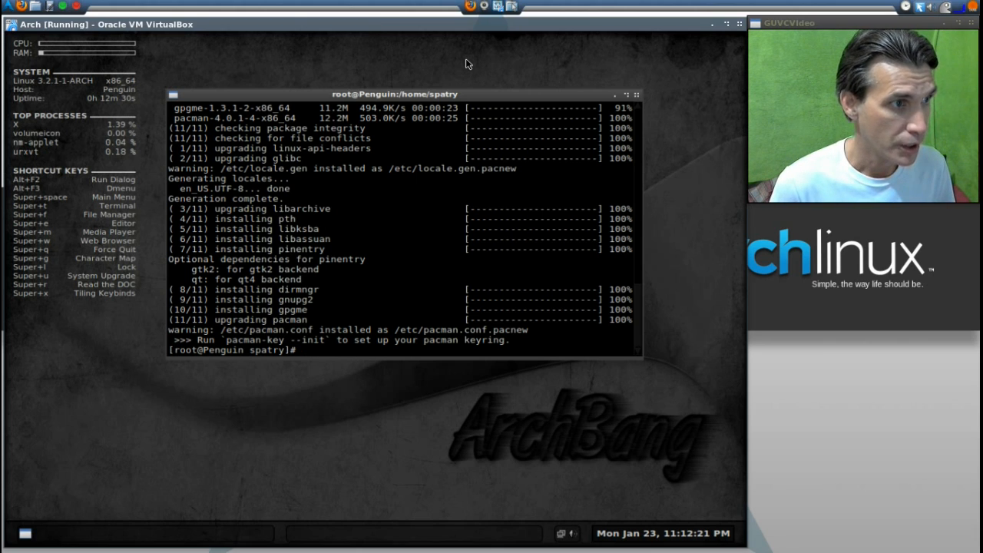
- Open /etc/pacman.conf in nano
text(nano)
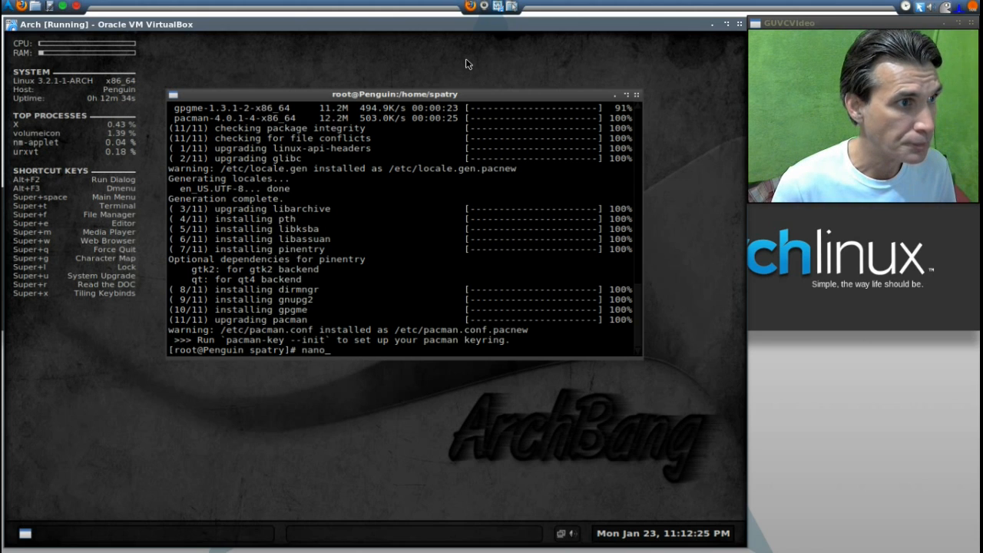
text(/)
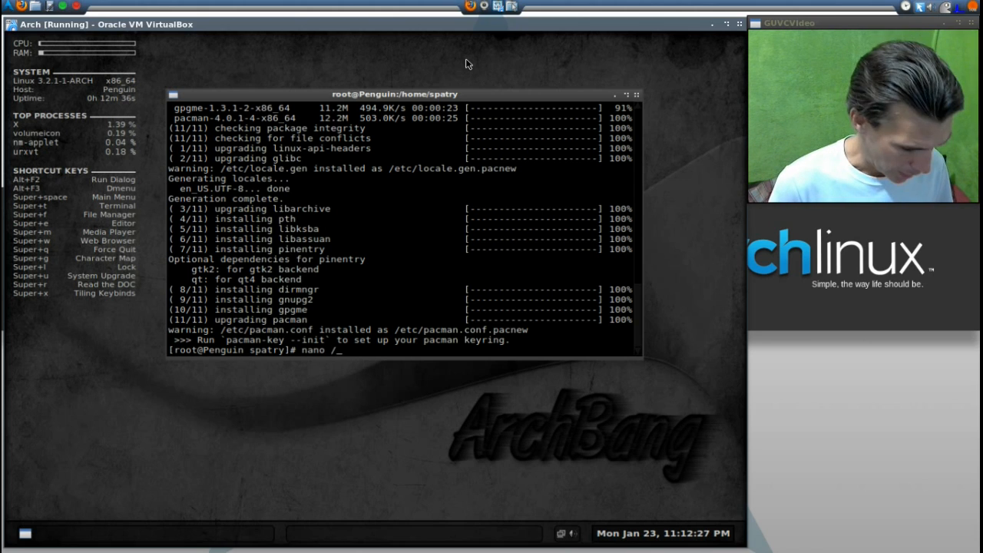
text(etc/pacma)
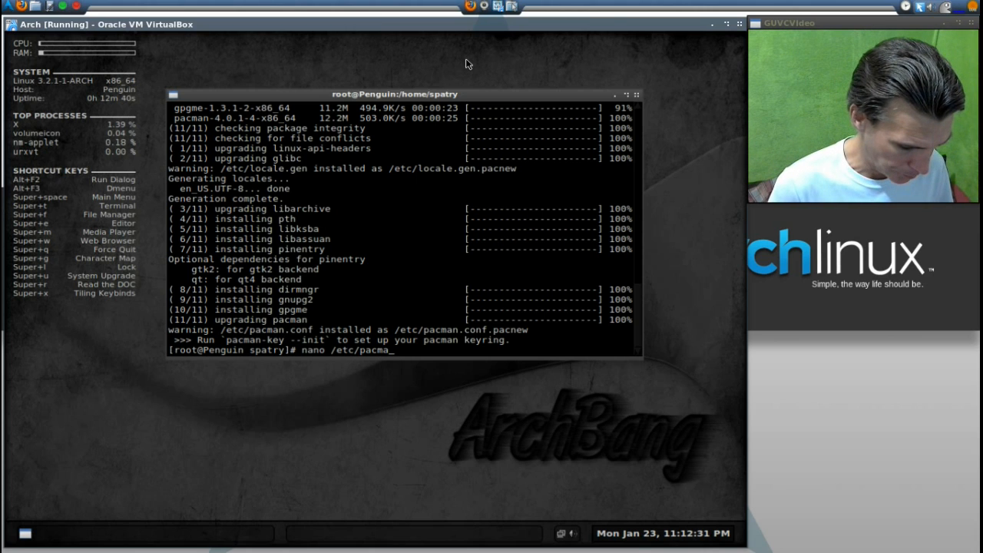
text(n.con)
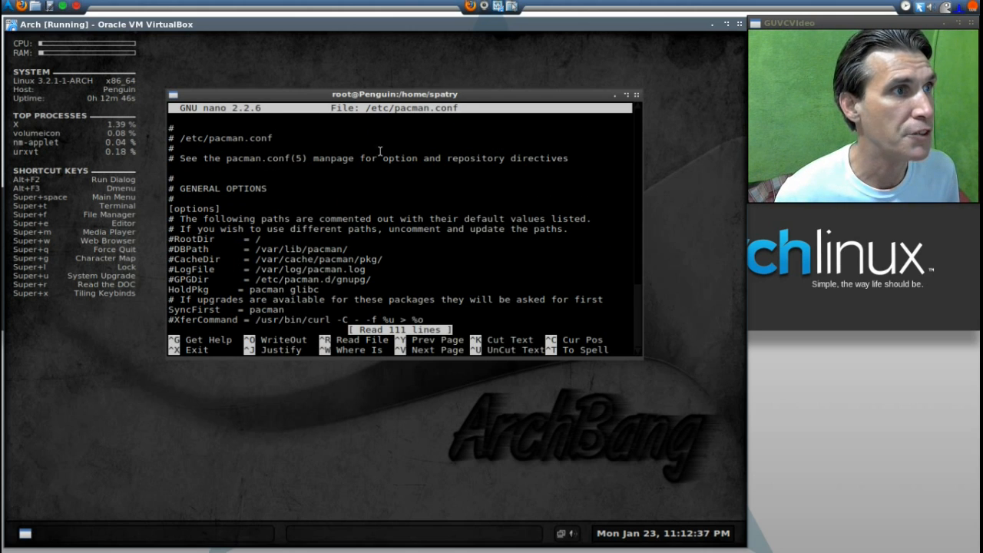
mouse_move(354, 209)
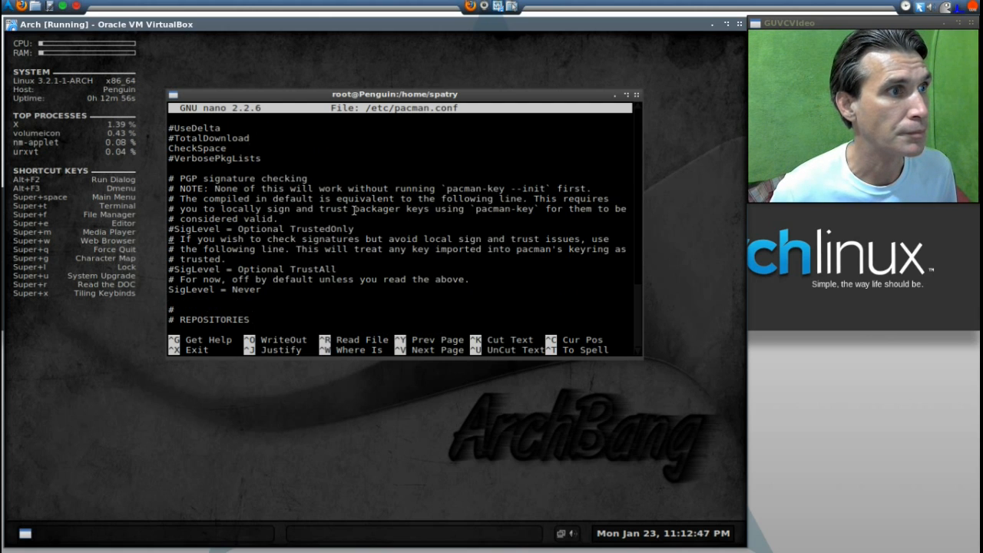
- Scroll down to the [multilib] section of pacman.conf, then save and exit nano
scroll(down, 3)
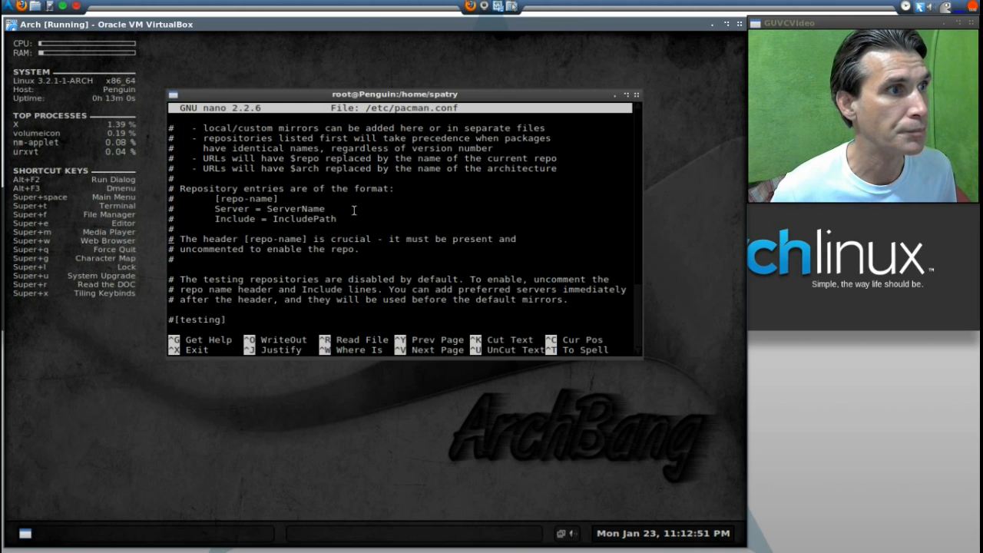
scroll(down, 3)
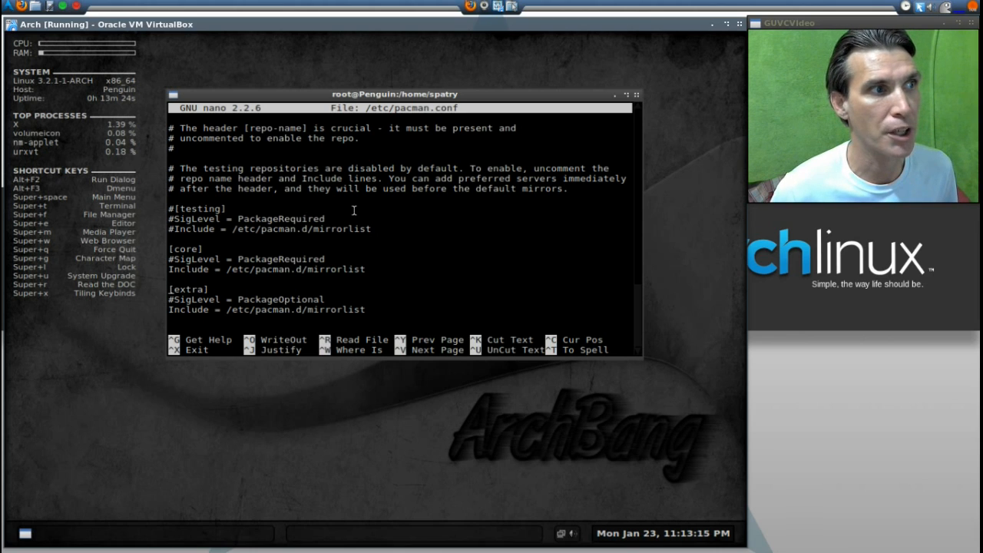
scroll(down, 3)
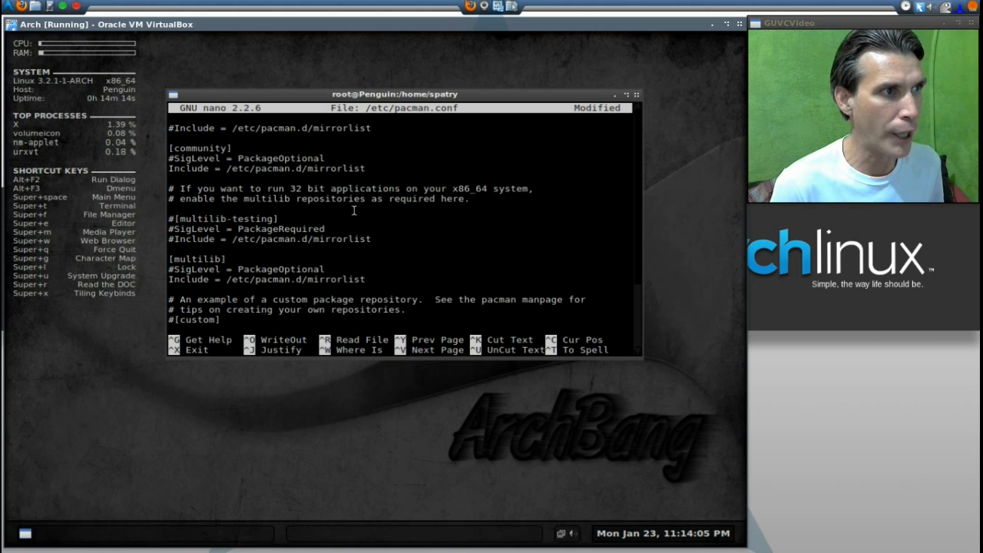
key(ctrl+x)
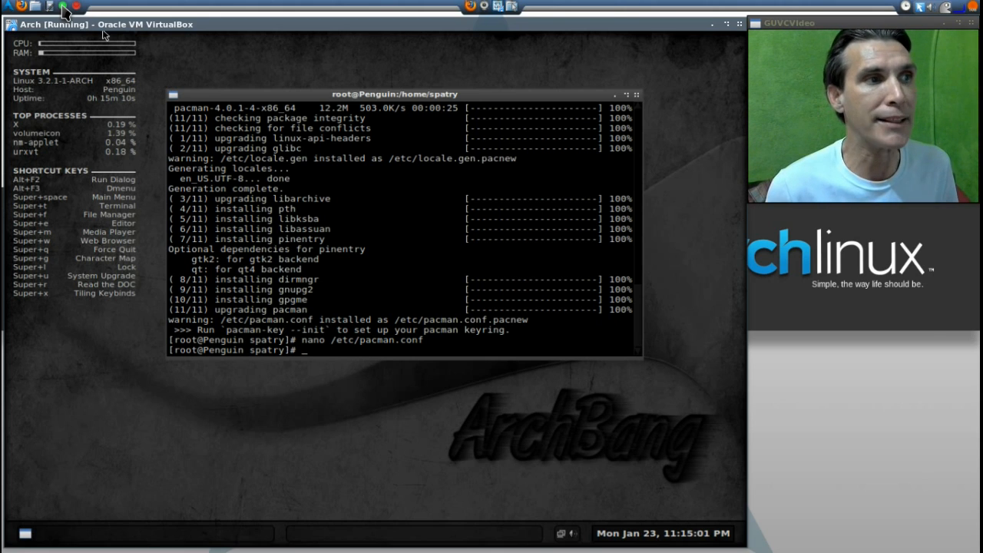
- Run the pacman -Syu full upgrade and confirm 'y' to install the listed packages
text(nano /etc/pacman.conf)
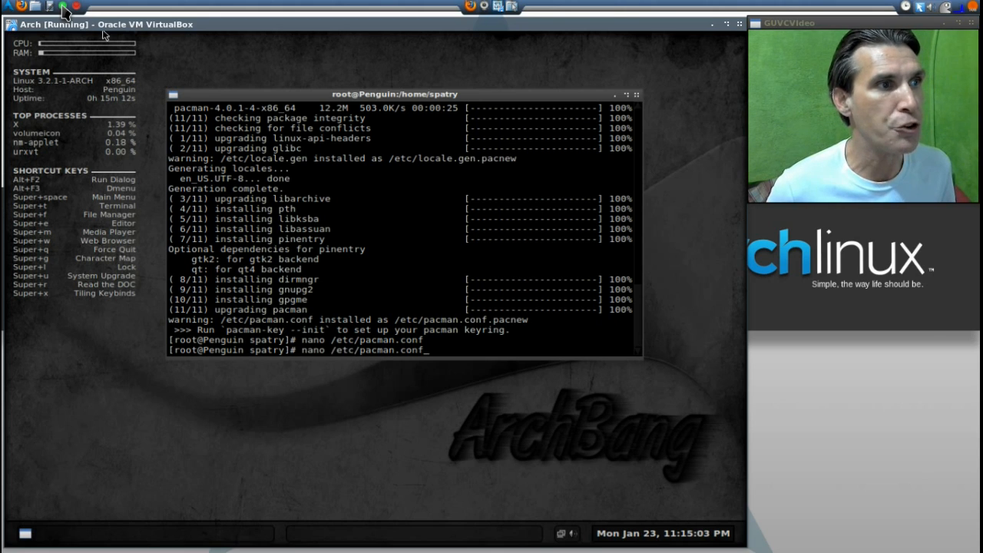
text(pacman -Syu)
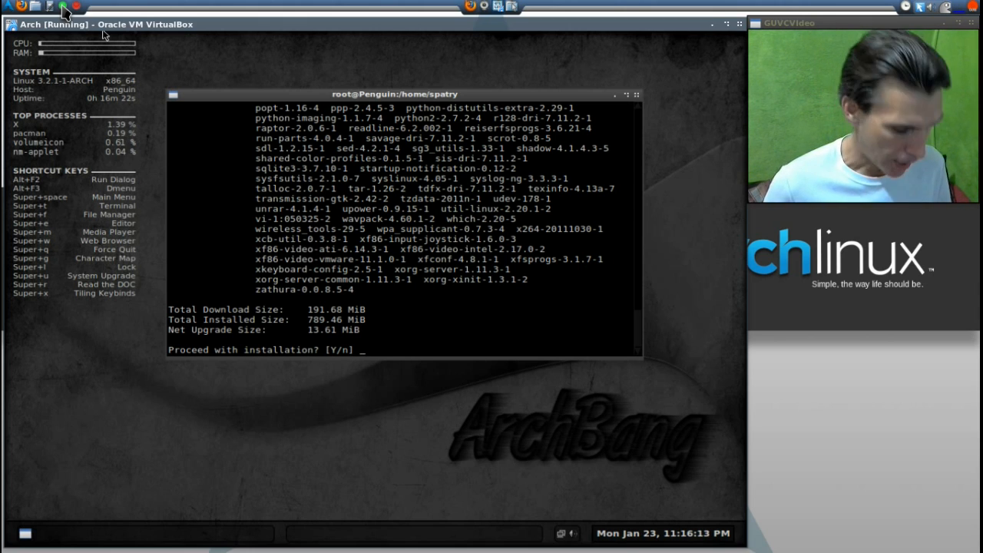
text(y)
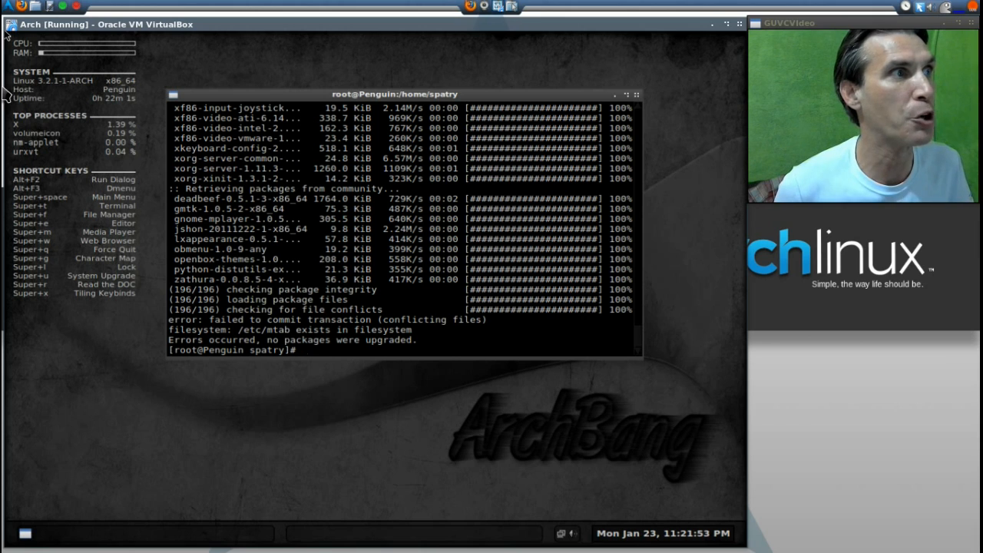
mouse_move(113, 298)
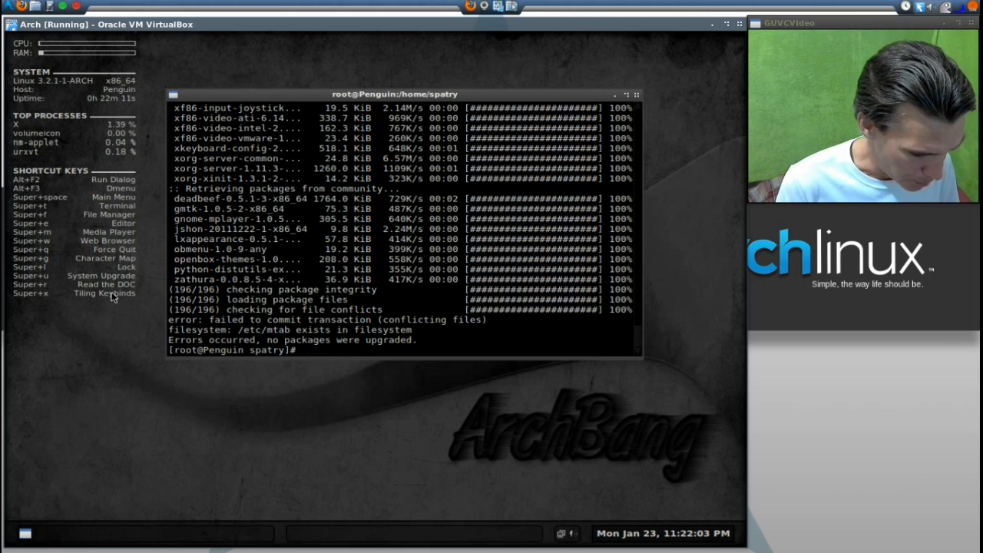
- After the /etc/mtab conflict error, begin an rm command on /etc and abandon it
text(rm)
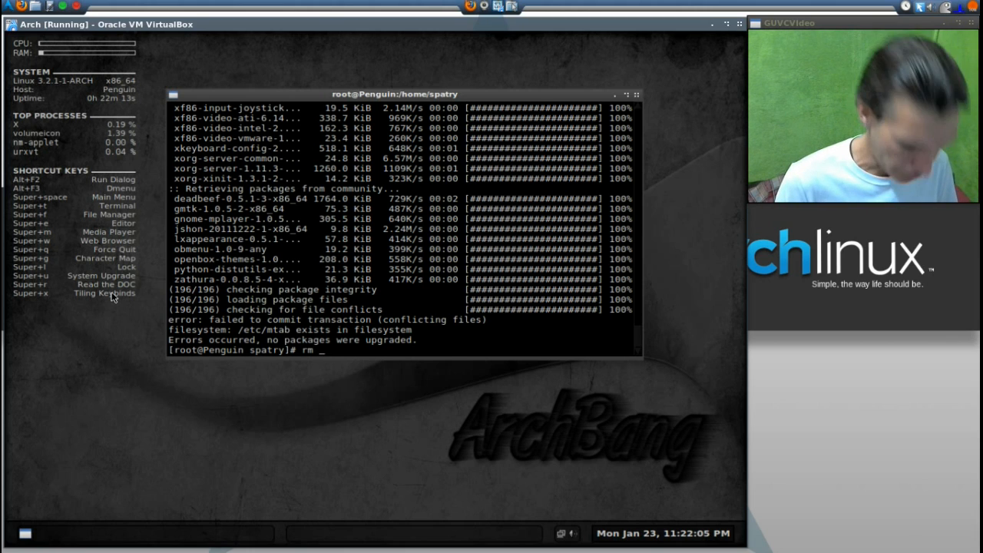
text(/e)
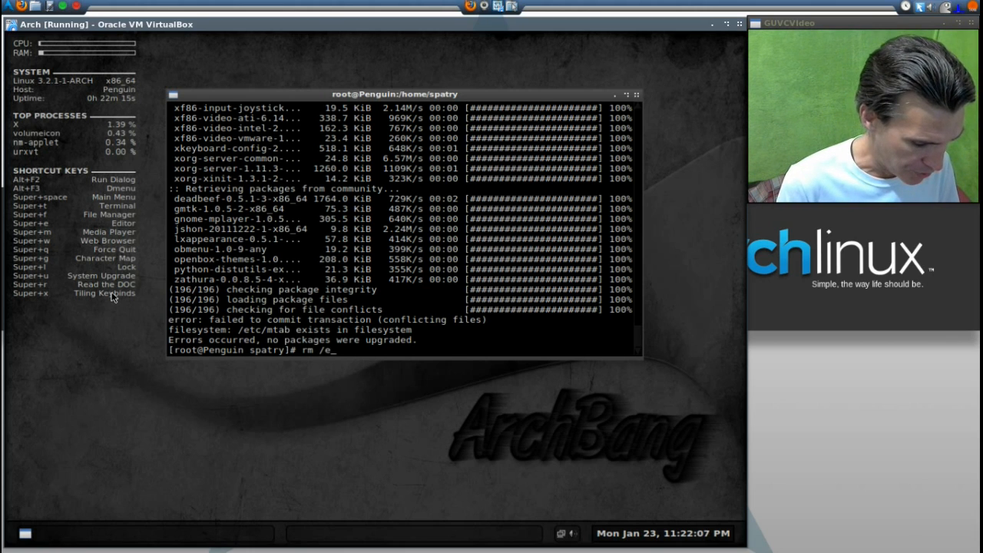
text(tc)
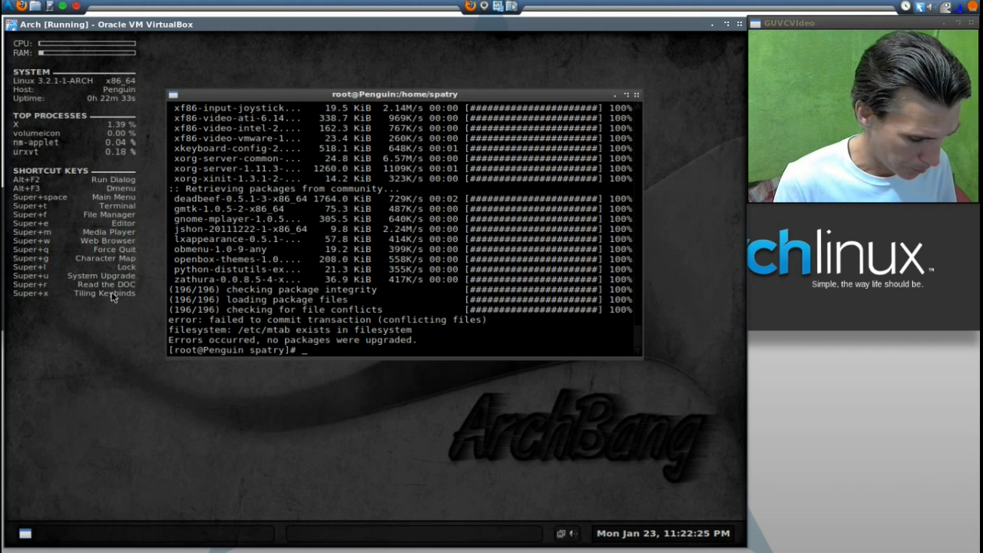
- Force-reinstall the filesystem package with 'pacman -S filesystem --force', confirming with y
text(pacman)
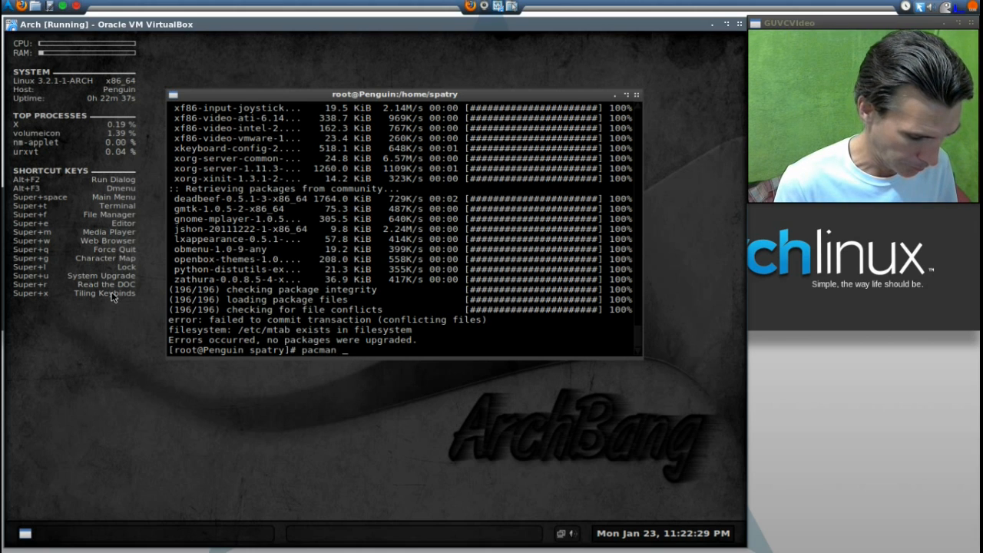
text(-)
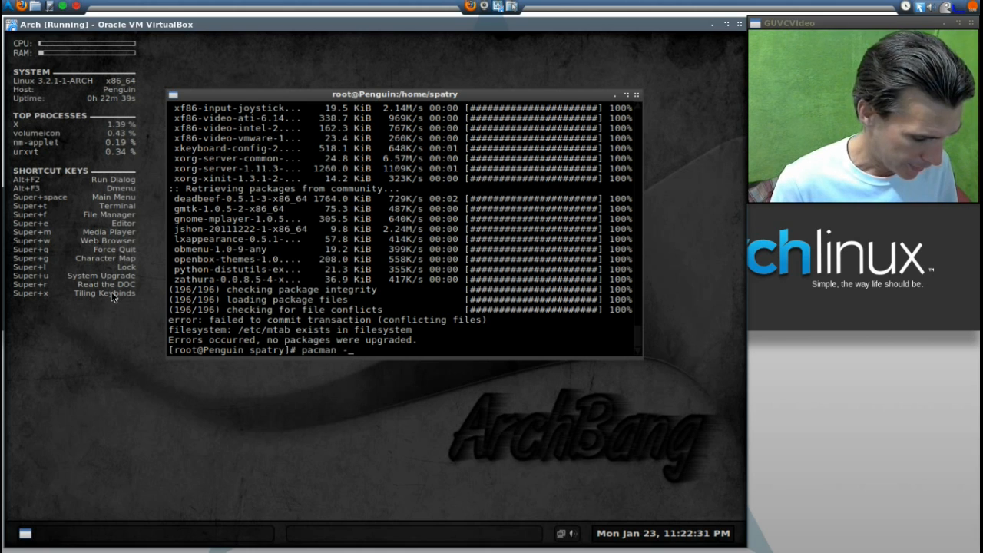
text(S)
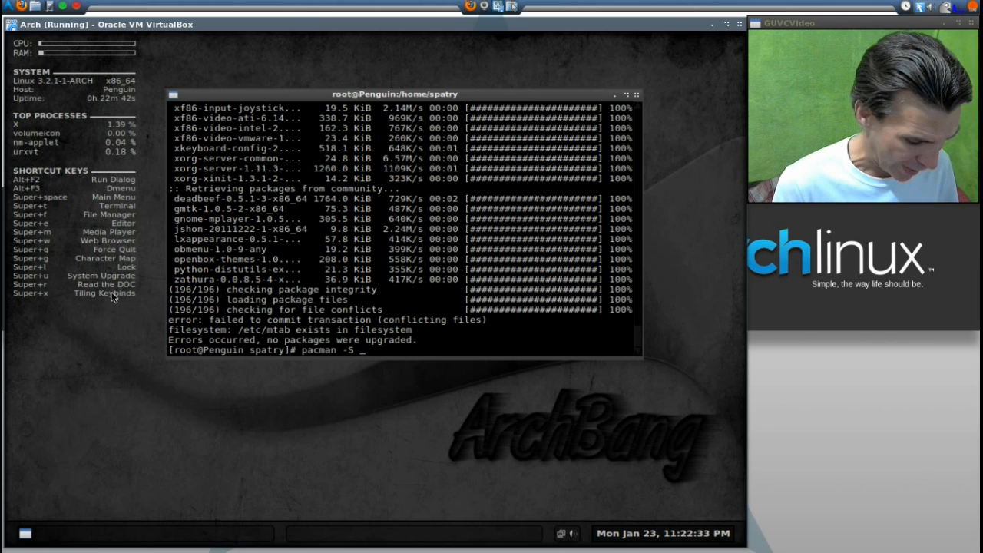
text(file)
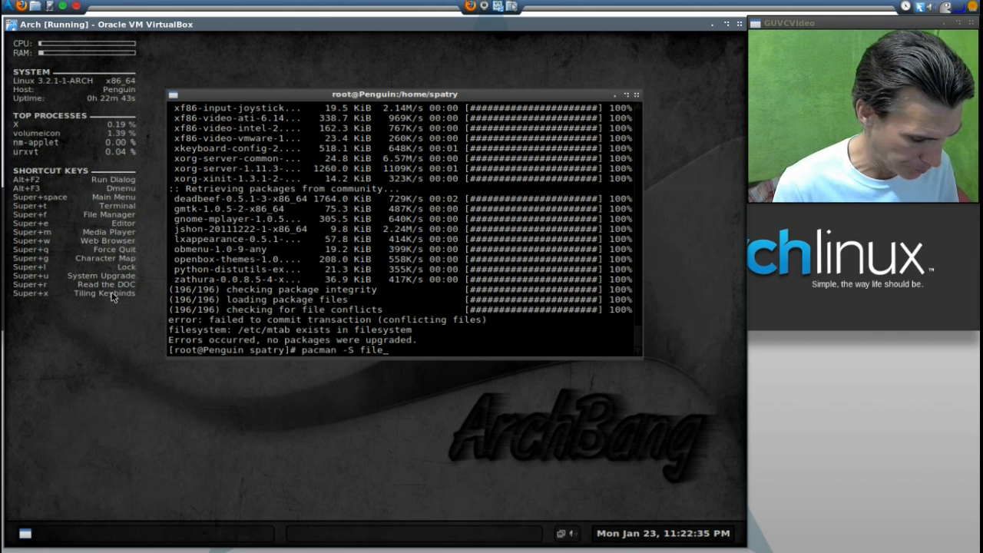
text(system)
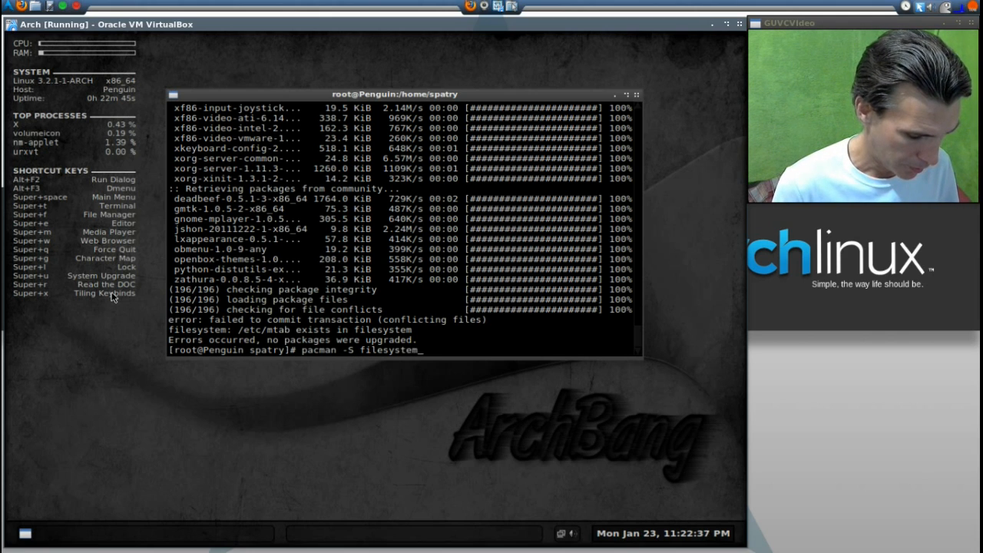
text(--)
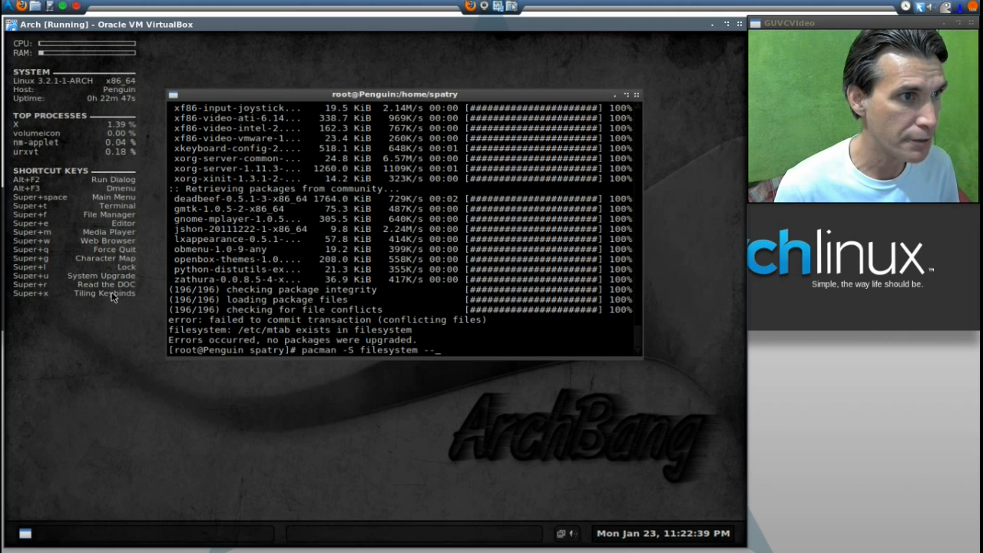
text(for)
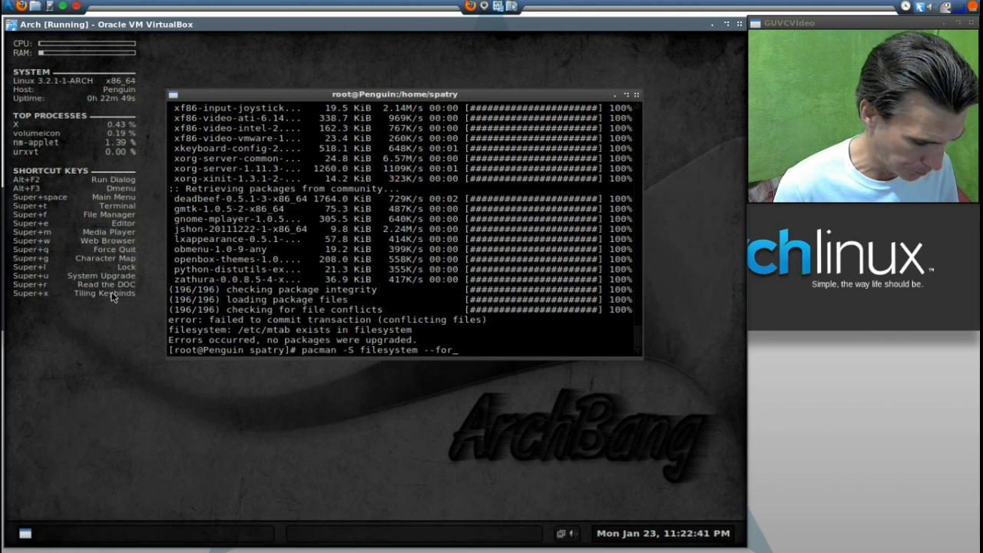
text(ce)
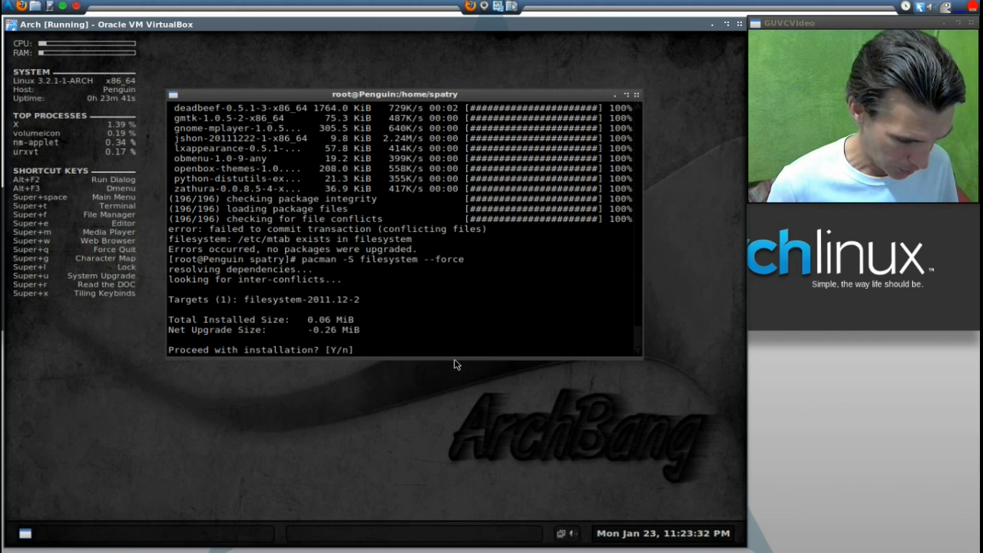
text(y)
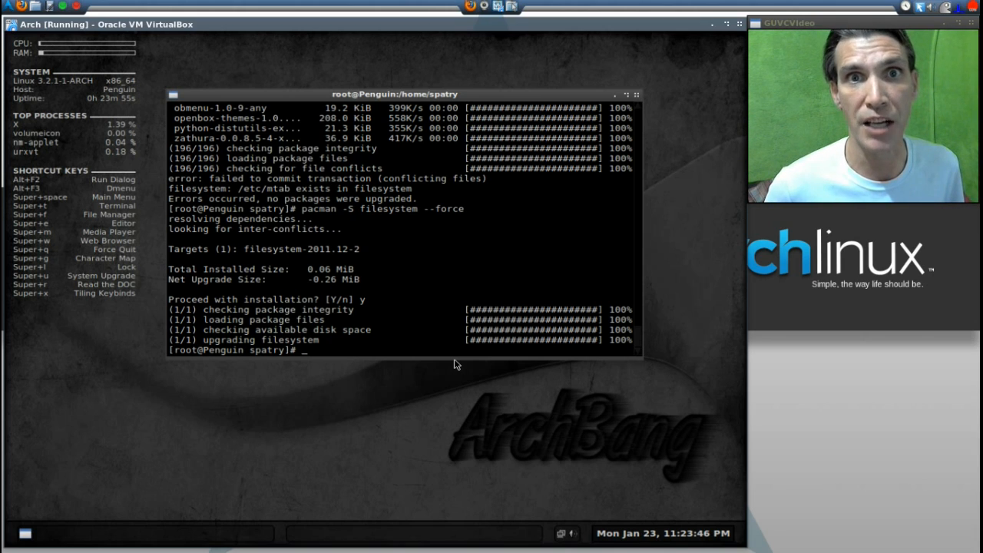
text(pacman -S filesystem --force)
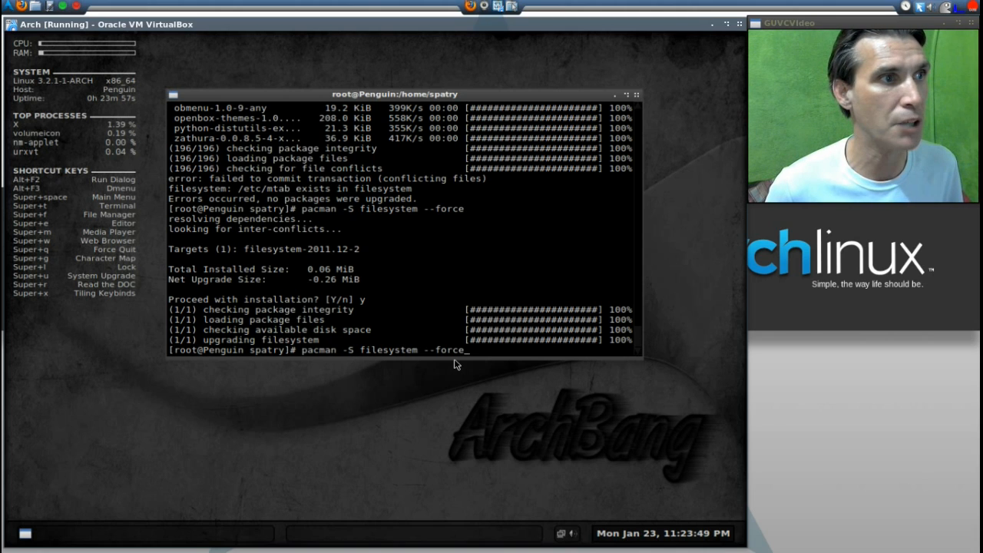
- Rerun pacman -Syu, replace module-init-tools with core/kmod, and approve the installation
text(pacman -Syu)
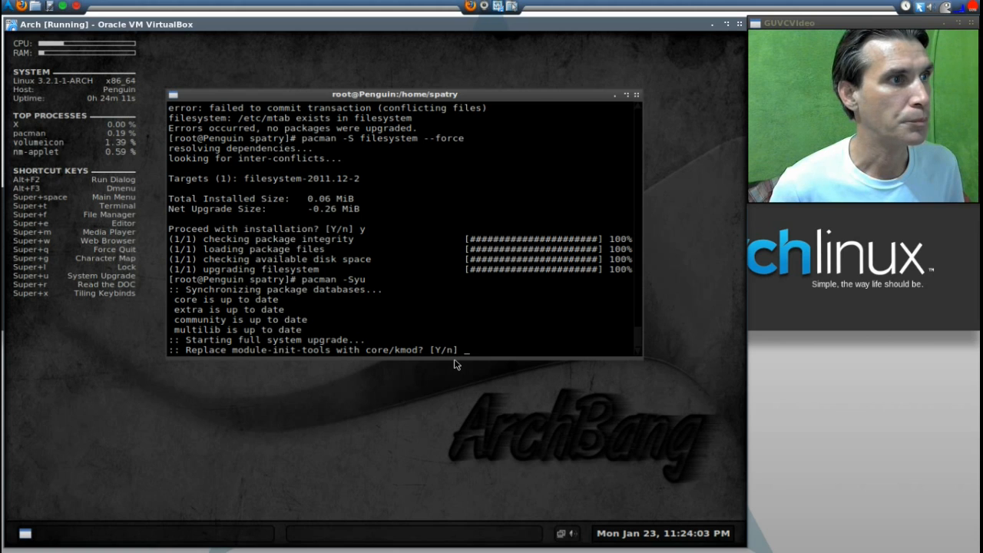
text(y)
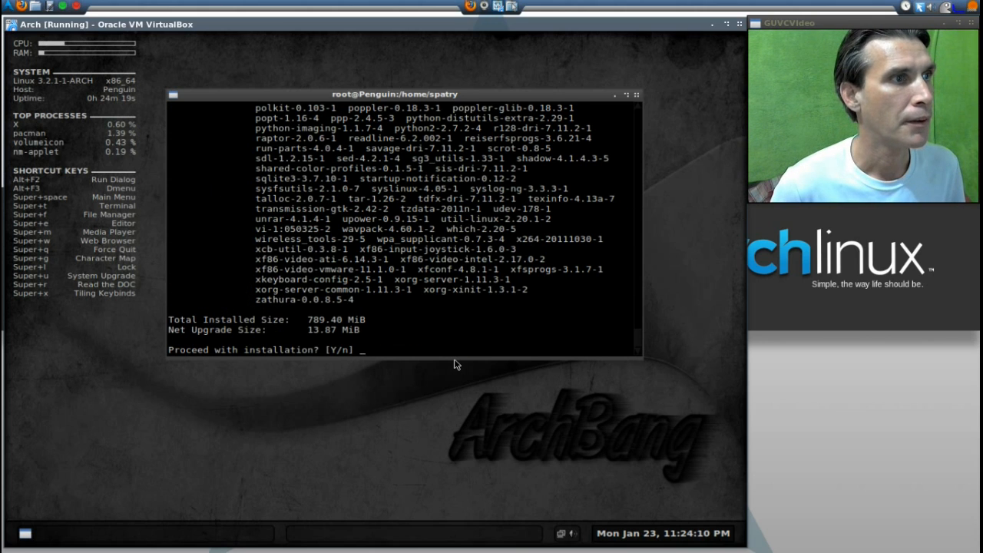
text(y)
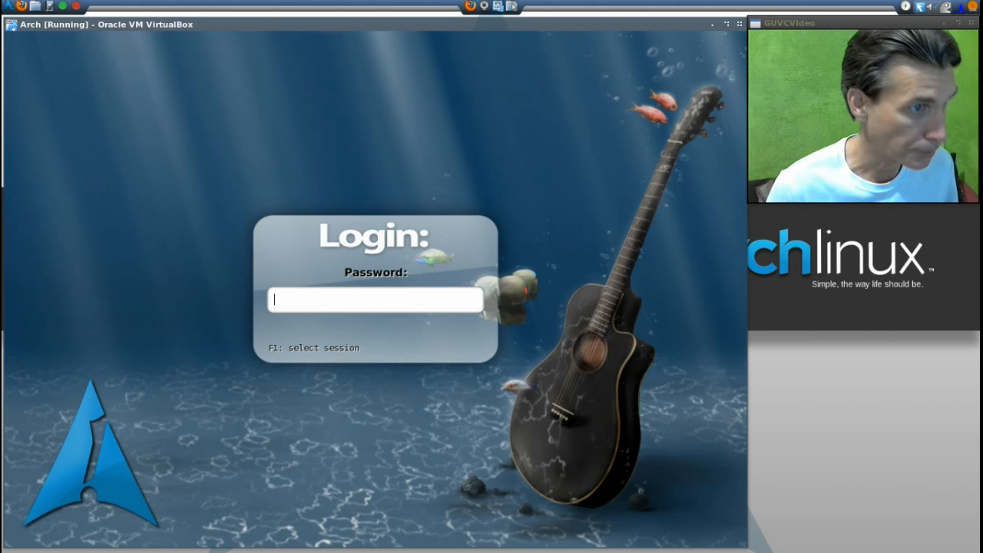
- Enter the user password at the SLiM login screen to reach the ArchBang desktop
text(password)
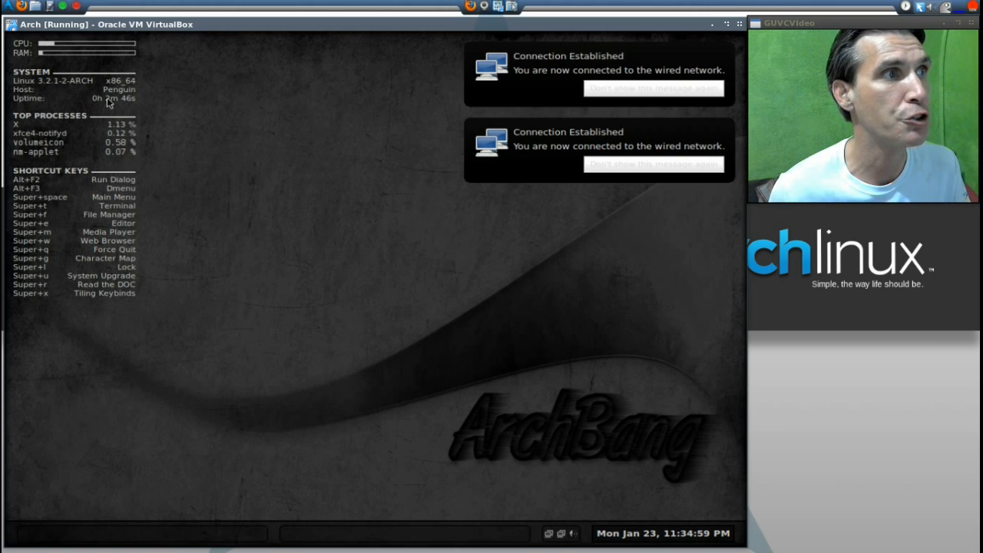
mouse_move(306, 206)
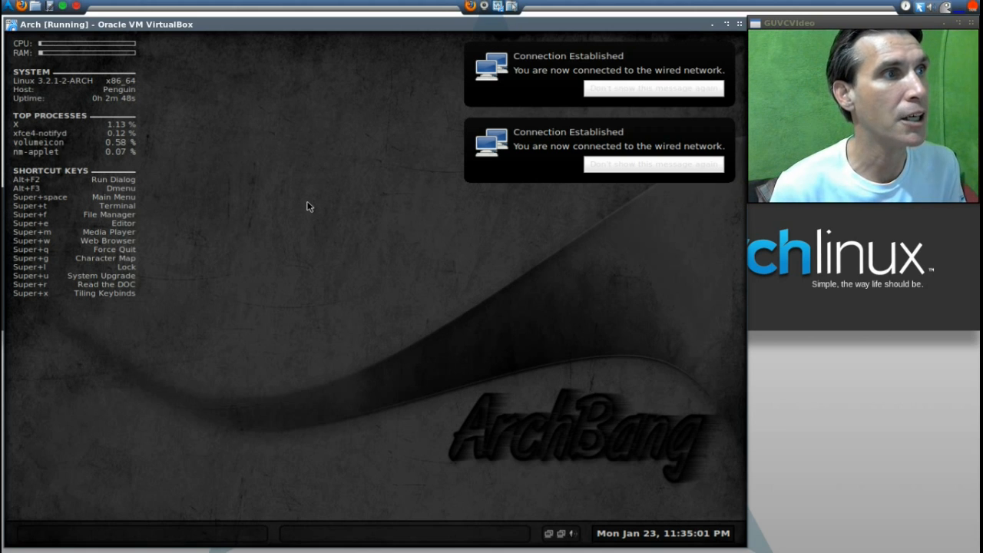